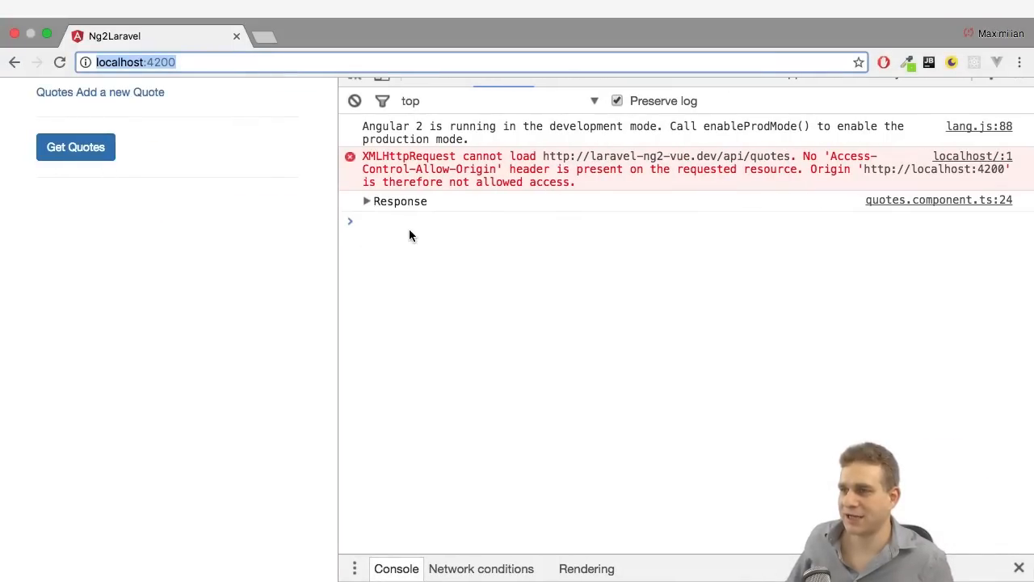
{"action": "mouse_move", "coordinate": [374, 231]}
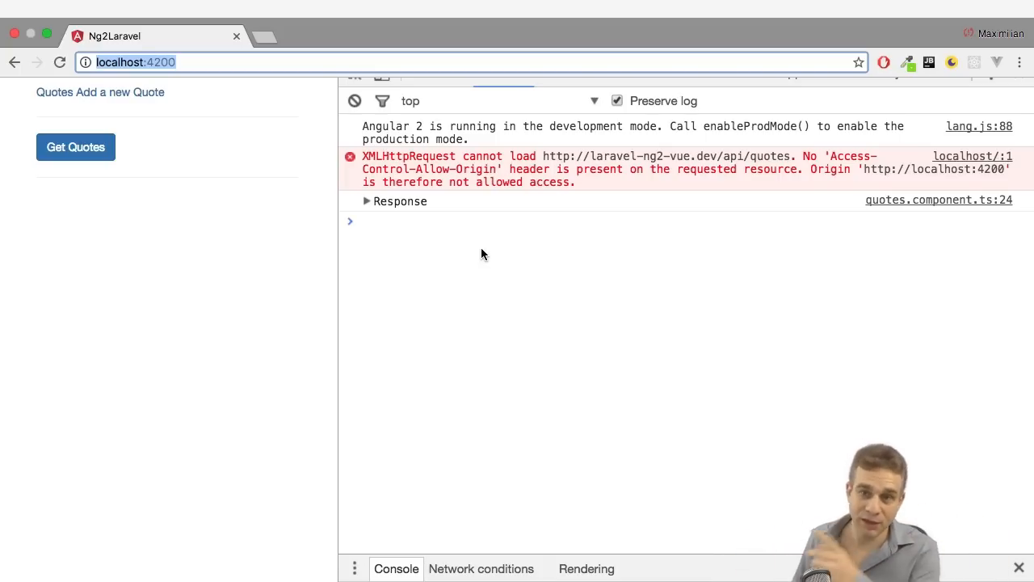
{"action": "mouse_move", "coordinate": [175, 162]}
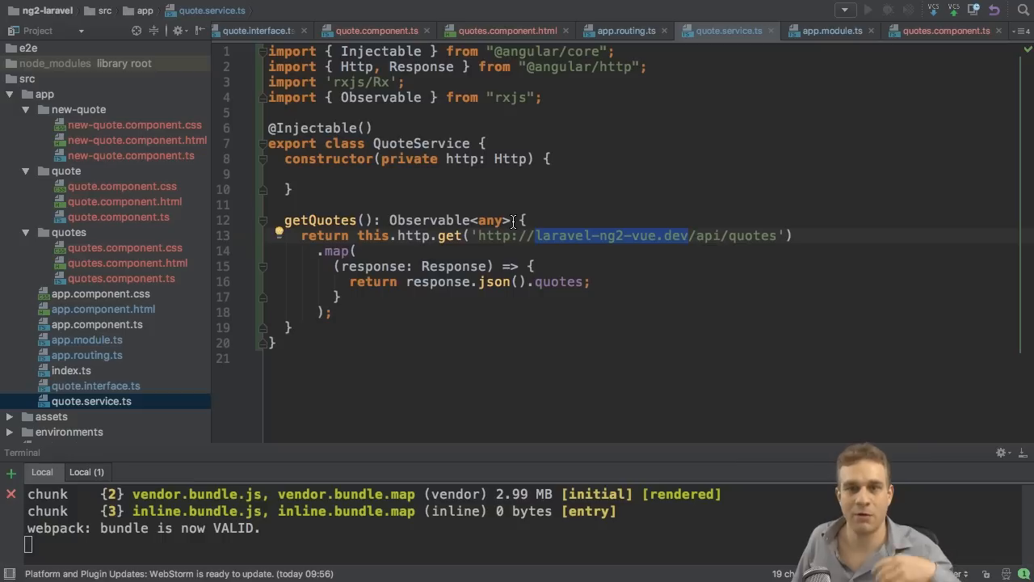
{"action": "mouse_move", "coordinate": [410, 207]}
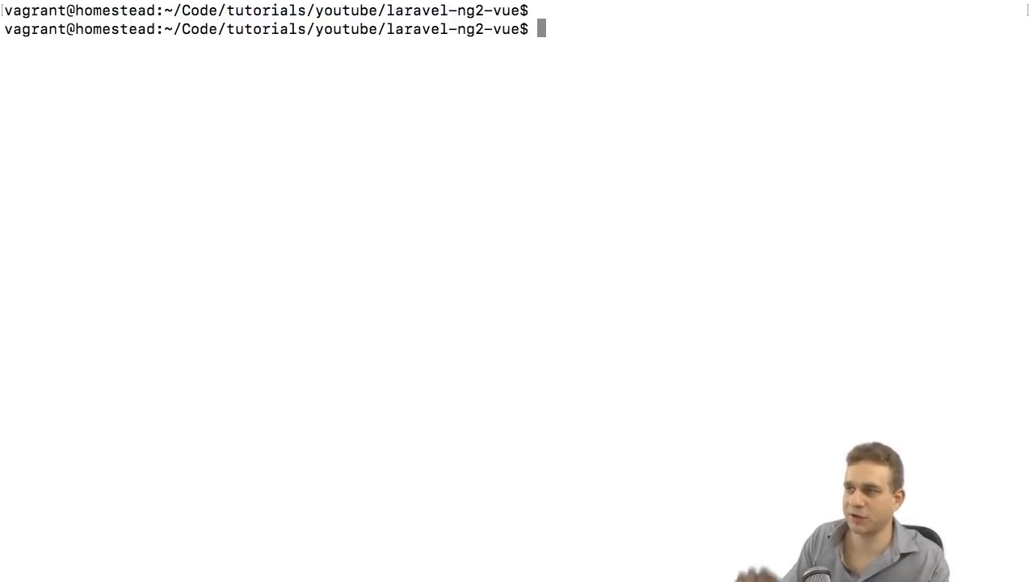
Step: Run php artisan make:middleware Cors in the Homestead terminal
{"action": "type", "text": "php artisan"}
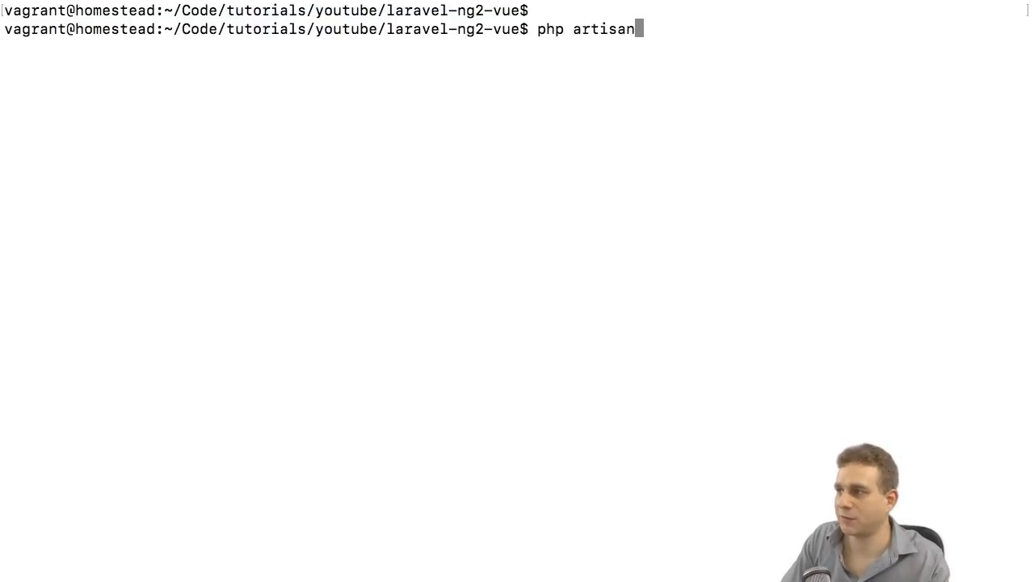
{"action": "type", "text": "make"}
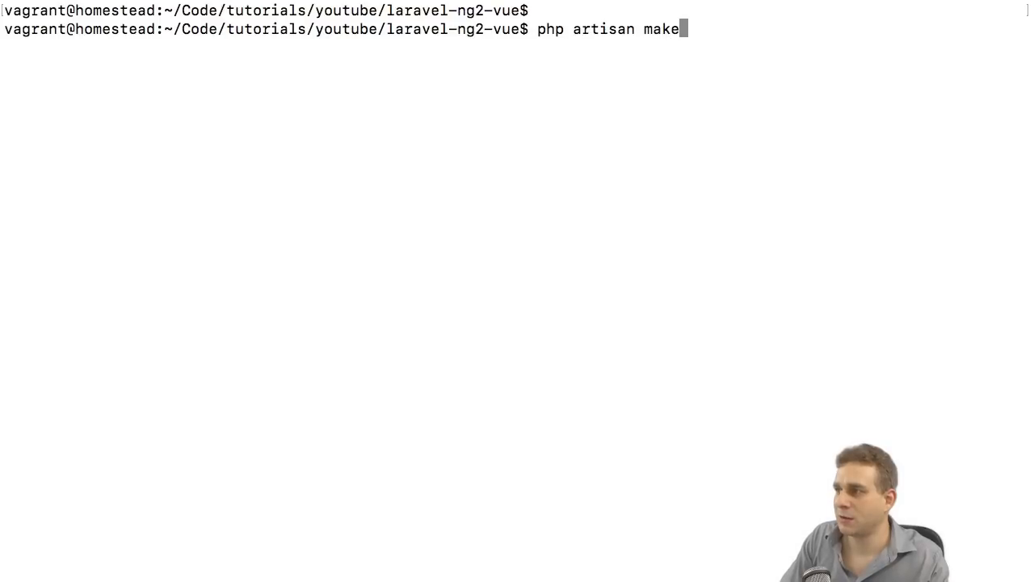
{"action": "type", "text": ":middl"}
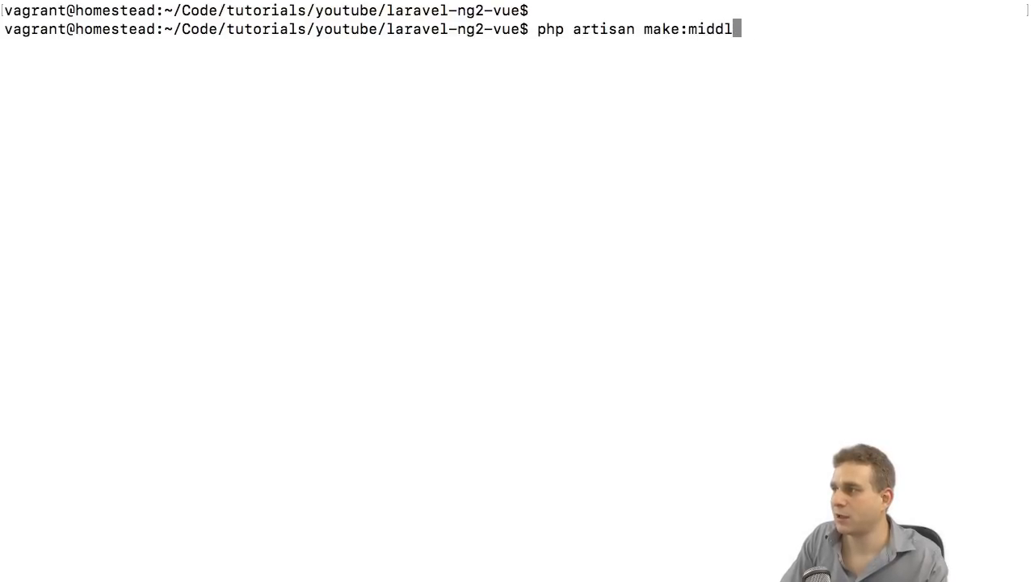
{"action": "type", "text": "eware C"}
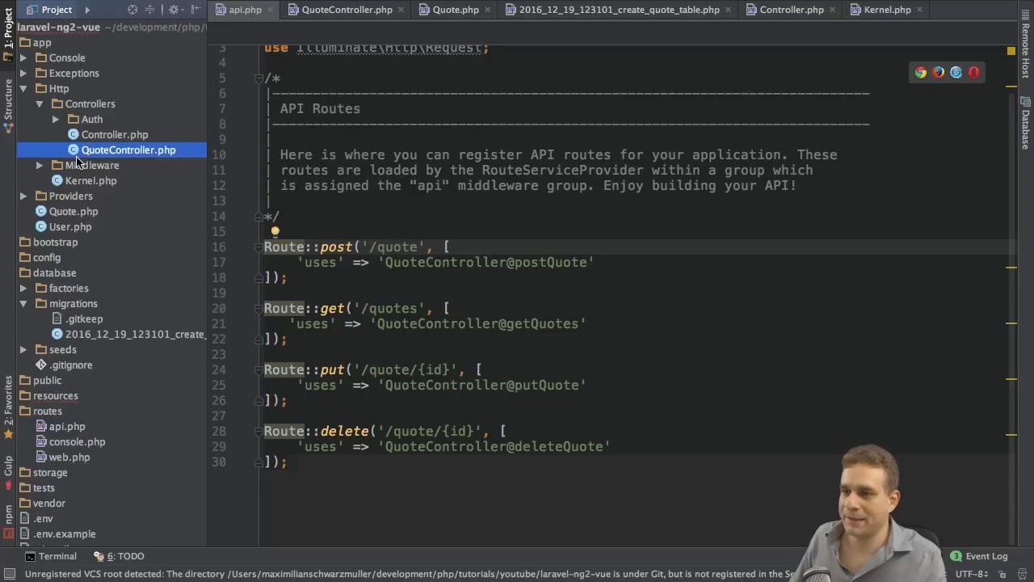
Step: Expand app/Http/Middleware and open the generated Cors.php file
{"action": "left_click", "coordinate": [39, 165]}
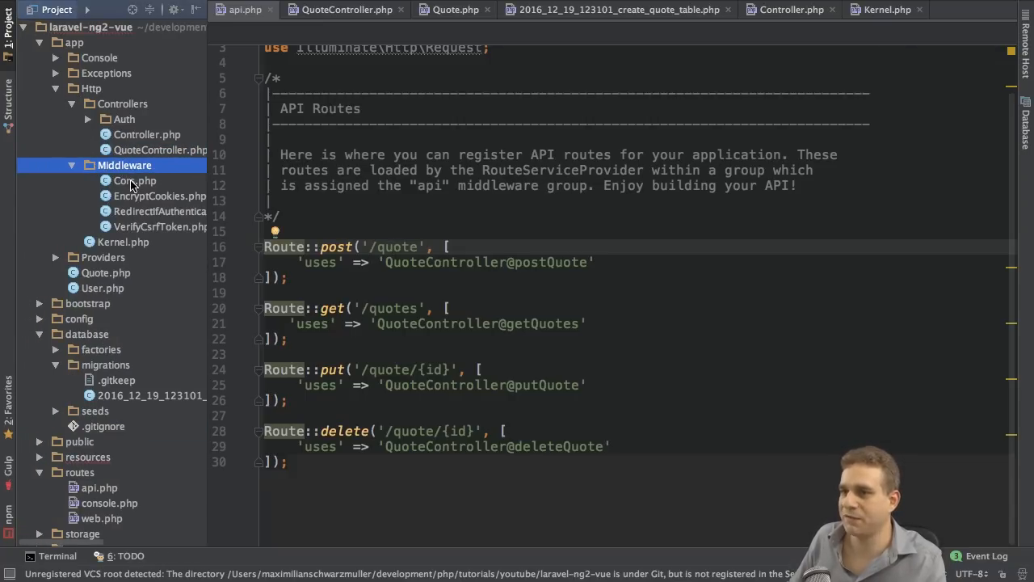
{"action": "double_click", "coordinate": [134, 180]}
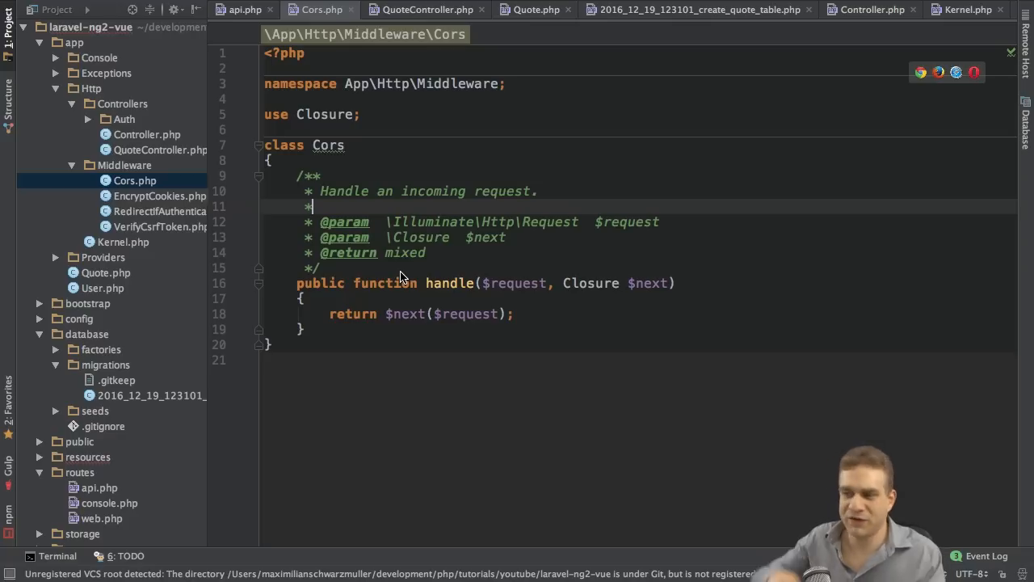
{"action": "mouse_move", "coordinate": [382, 268]}
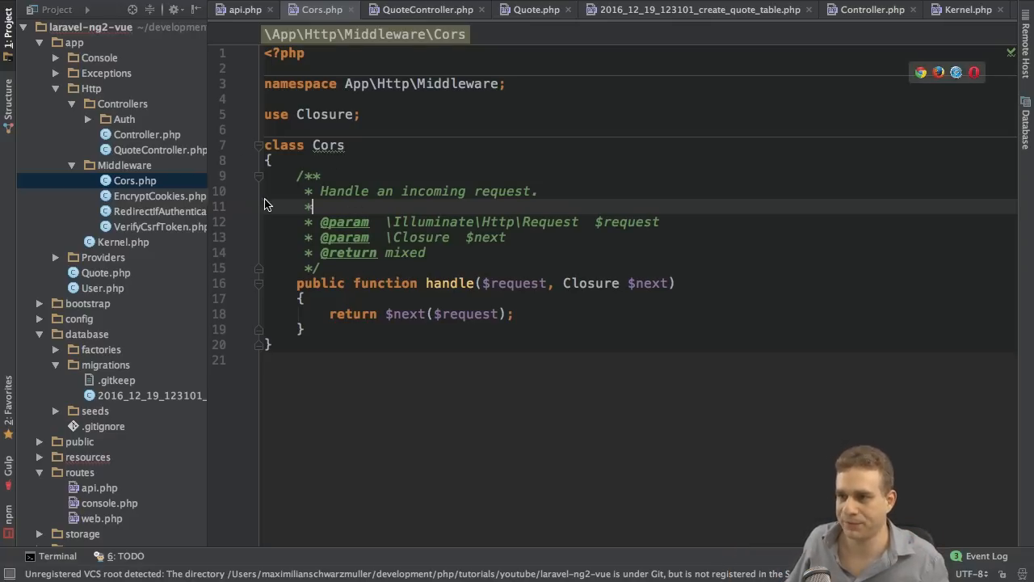
Step: Open Kernel.php and select the 'api' middleware group's throttle and bindings entries
{"action": "left_click", "coordinate": [959, 8]}
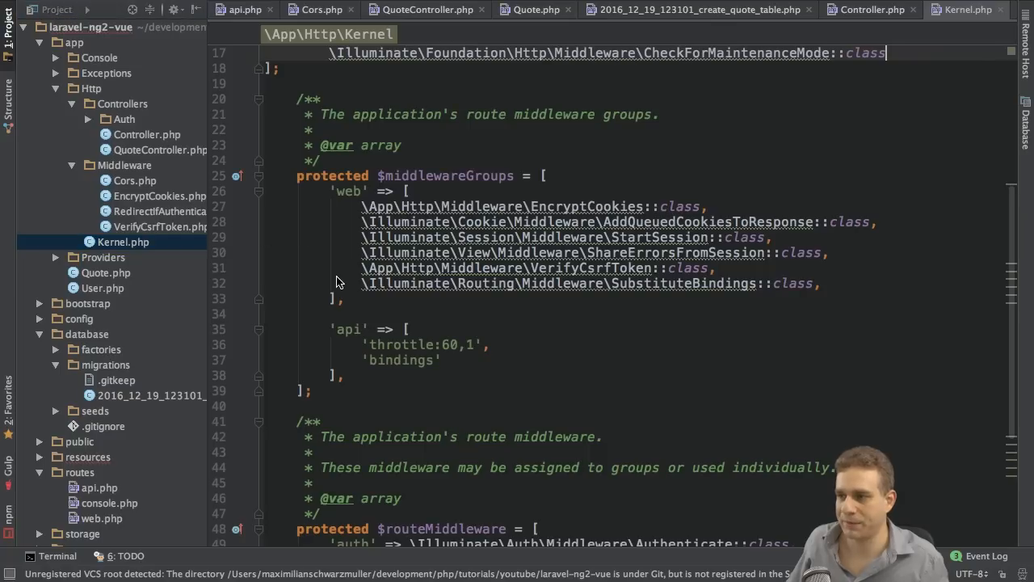
{"action": "scroll", "scroll_direction": "up", "scroll_amount": 3}
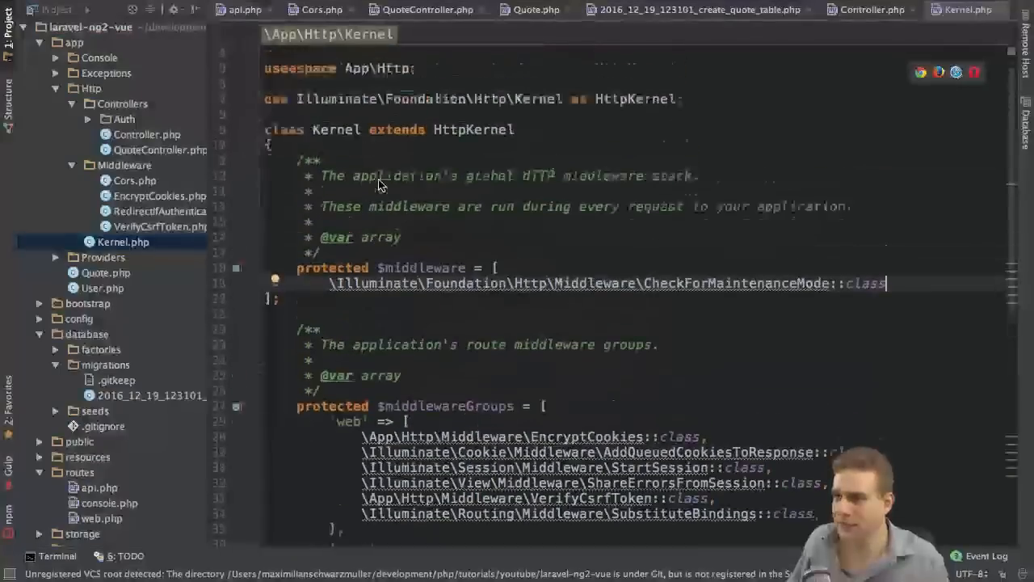
{"action": "scroll", "scroll_direction": "down", "scroll_amount": 3}
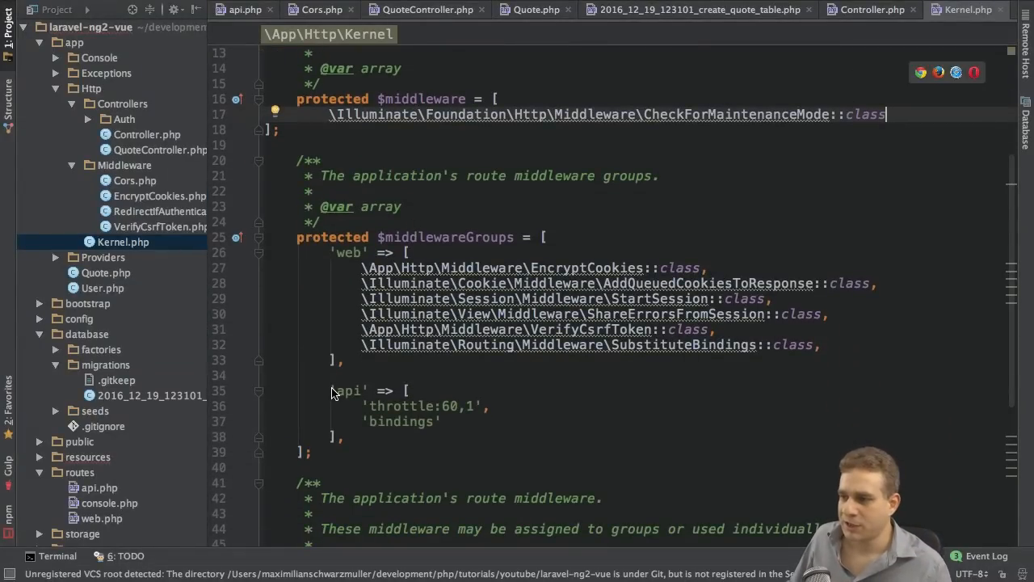
{"action": "left_click_drag", "start_coordinate": [331, 390], "coordinate": [347, 437]}
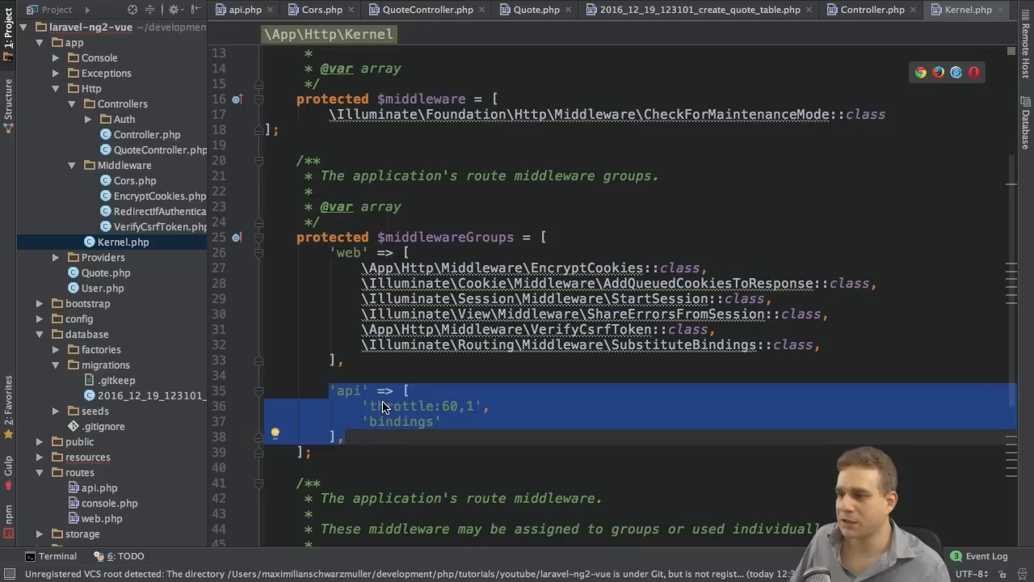
{"action": "mouse_move", "coordinate": [367, 380]}
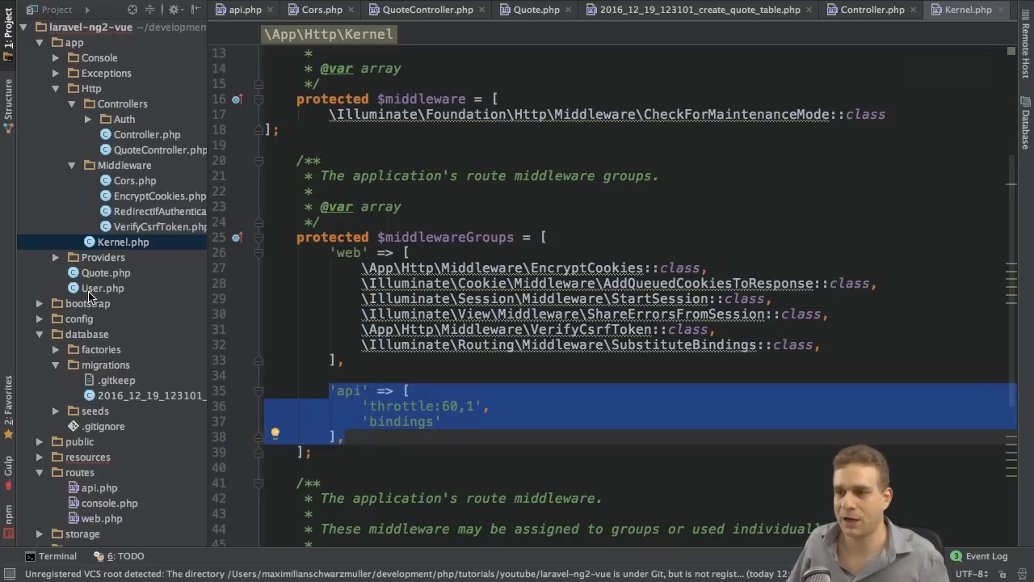
{"action": "scroll", "scroll_direction": "down", "scroll_amount": 3}
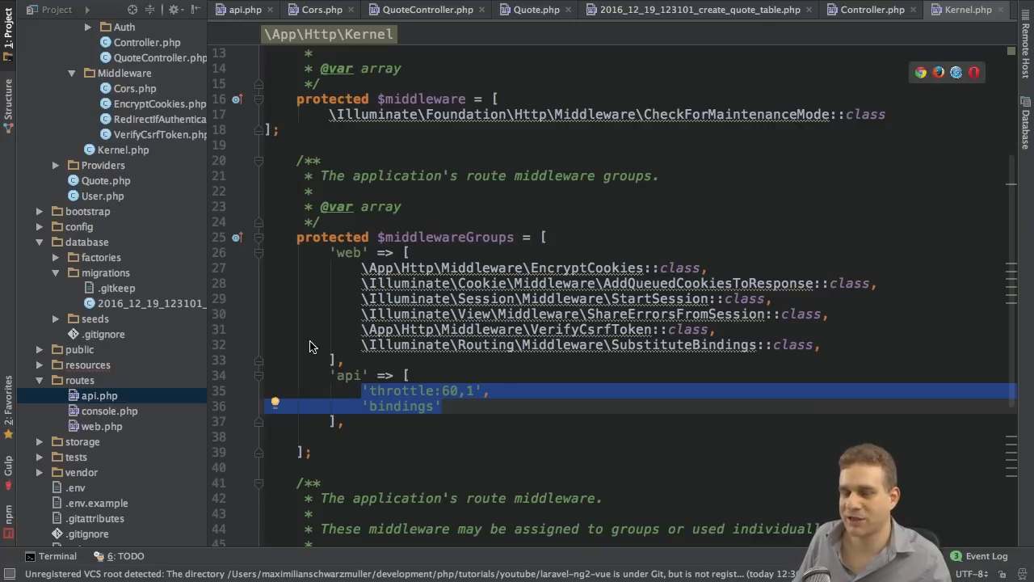
{"action": "mouse_move", "coordinate": [396, 362]}
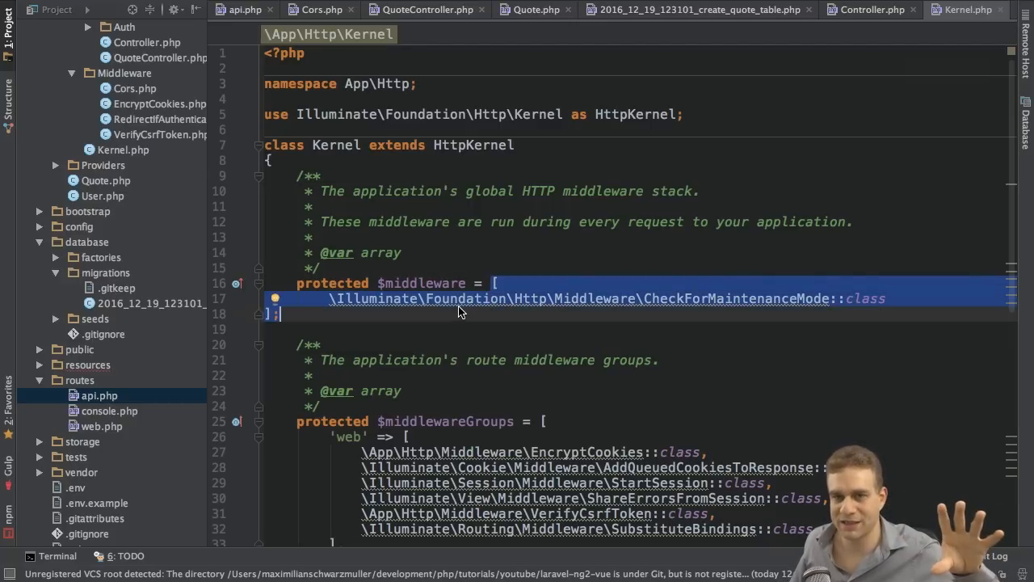
Step: Add a comma and new line after CheckForMaintenanceMode::class in the global middleware array
{"action": "scroll", "scroll_direction": "down", "scroll_amount": 3}
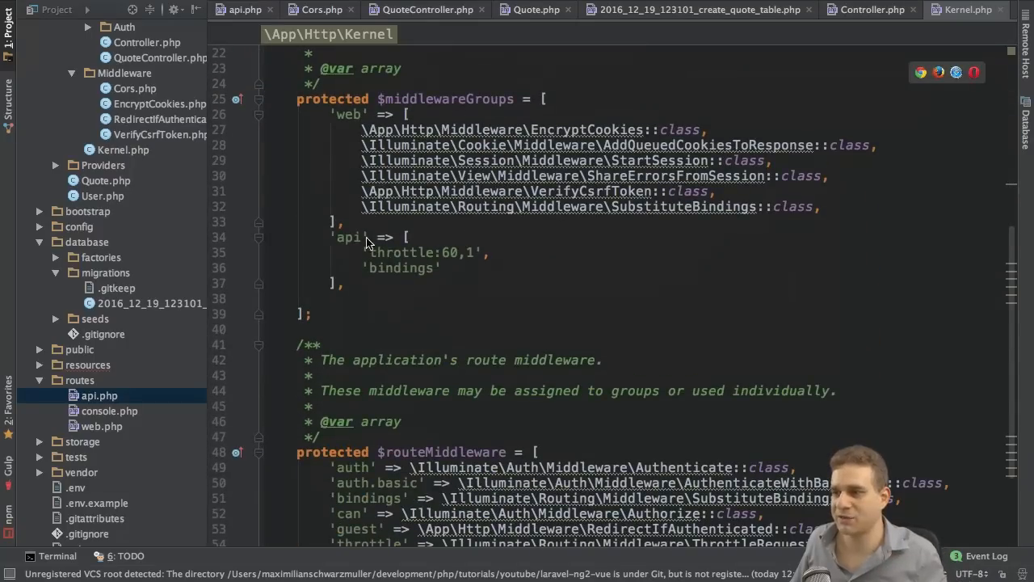
{"action": "left_click_drag", "start_coordinate": [335, 237], "coordinate": [339, 283]}
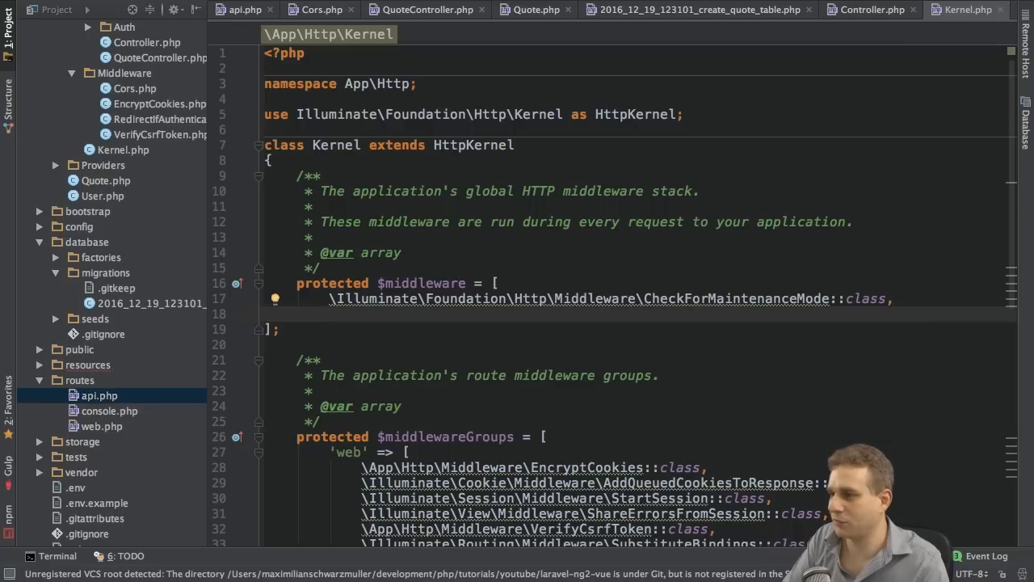
Step: Register \App\Http\Middleware\Cors::class in the global middleware array, then reopen Cors.php
{"action": "left_click", "coordinate": [122, 150]}
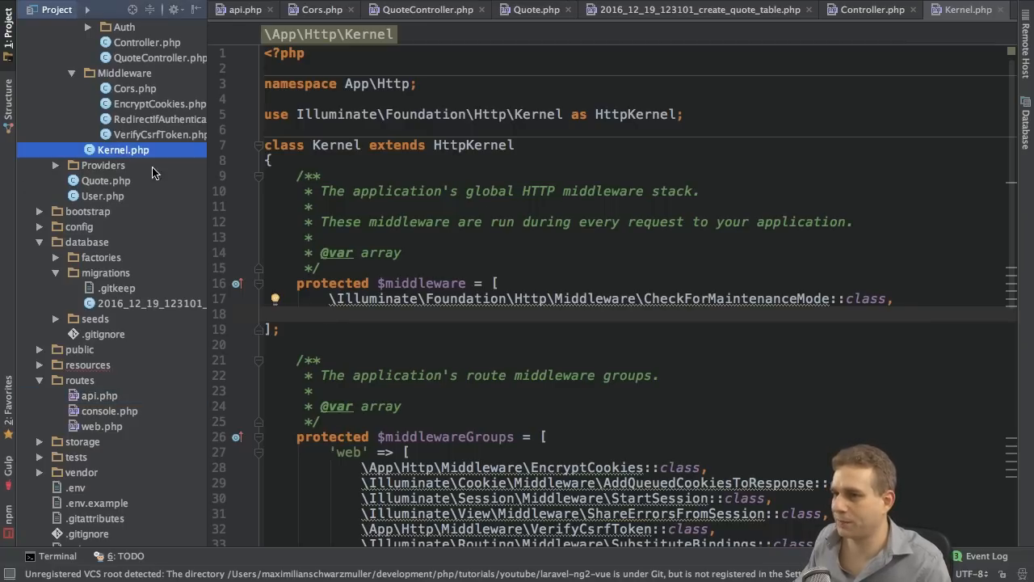
{"action": "type", "text": "\\App\\"}
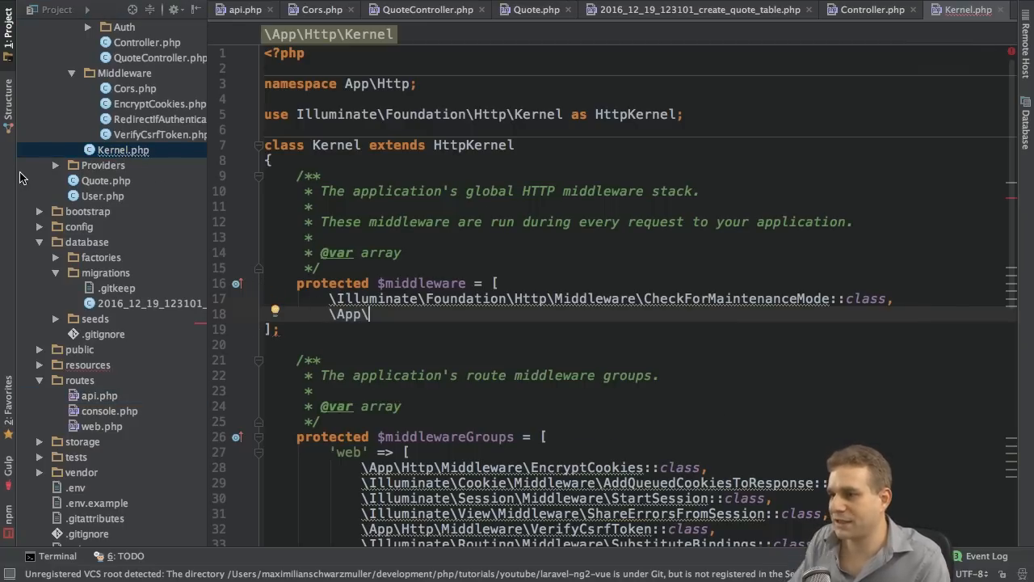
{"action": "type", "text": "Http\\"}
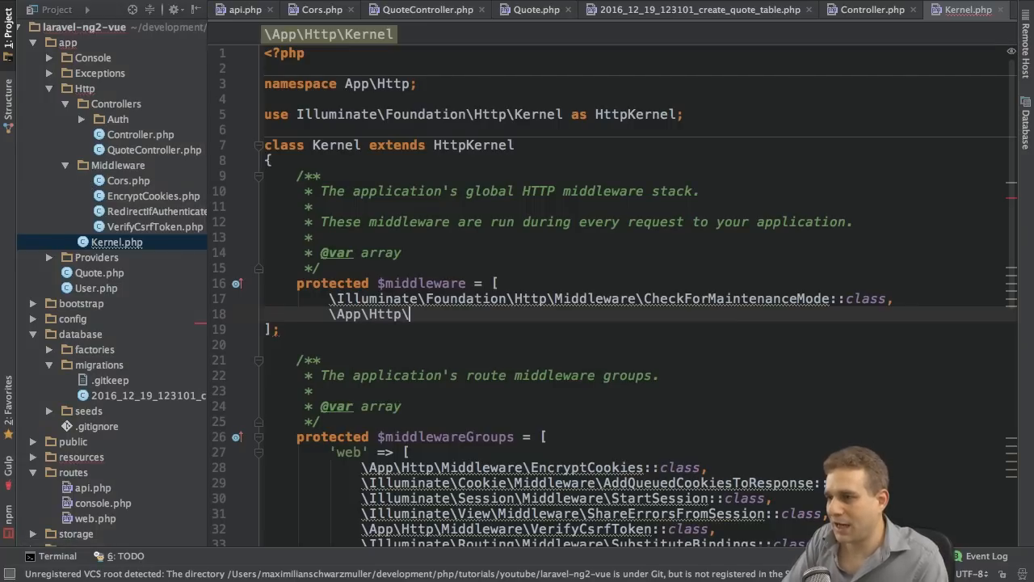
{"action": "type", "text": "Middleware\\"}
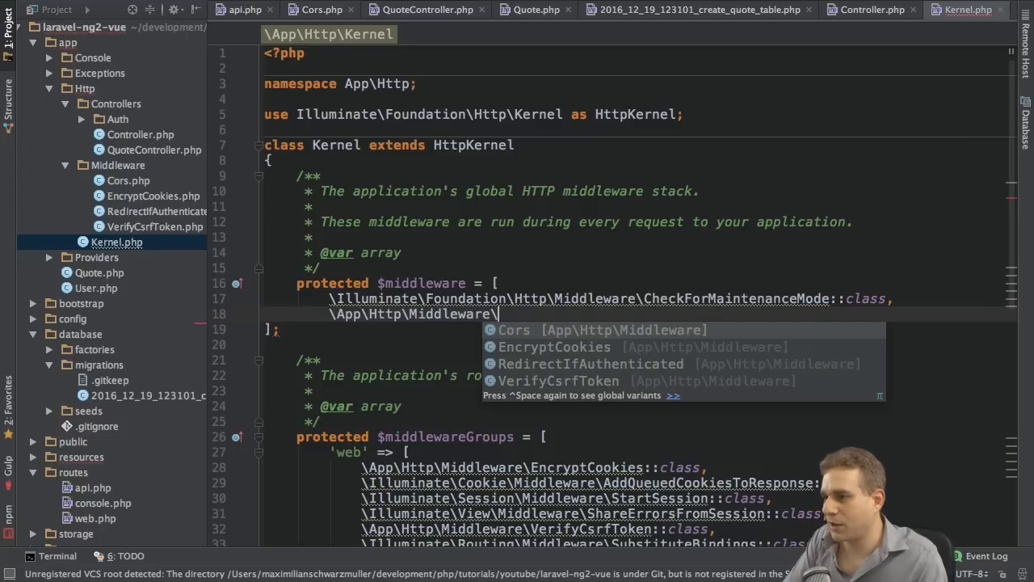
{"action": "left_click", "coordinate": [514, 330]}
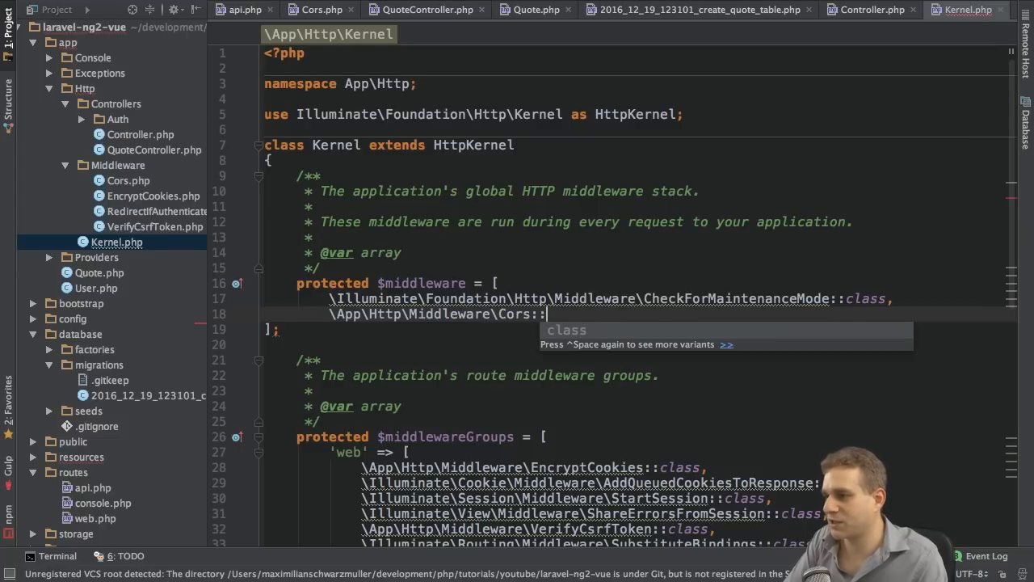
{"action": "key", "text": "Tab"}
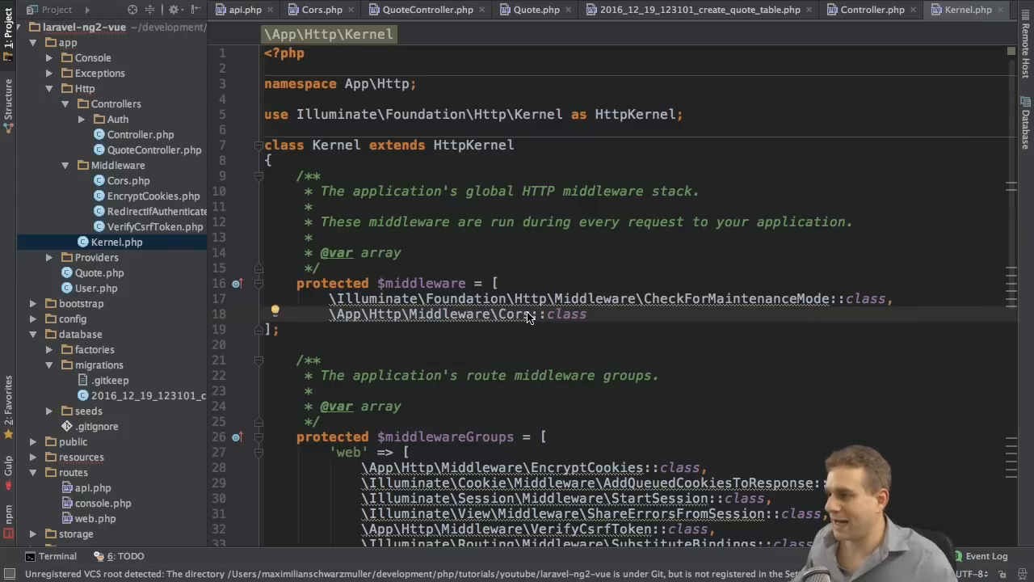
{"action": "double_click", "coordinate": [565, 313]}
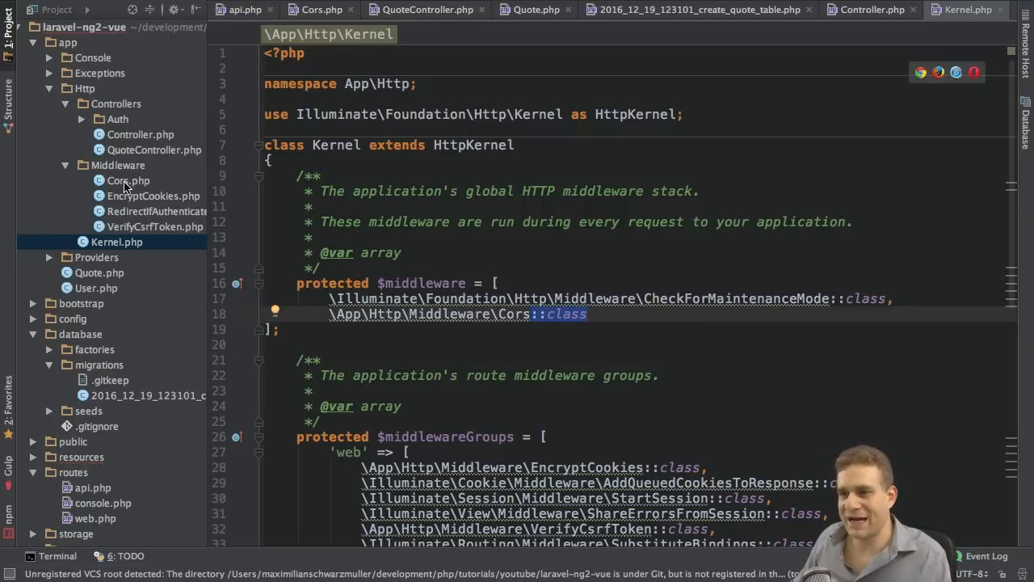
{"action": "left_click", "coordinate": [129, 180]}
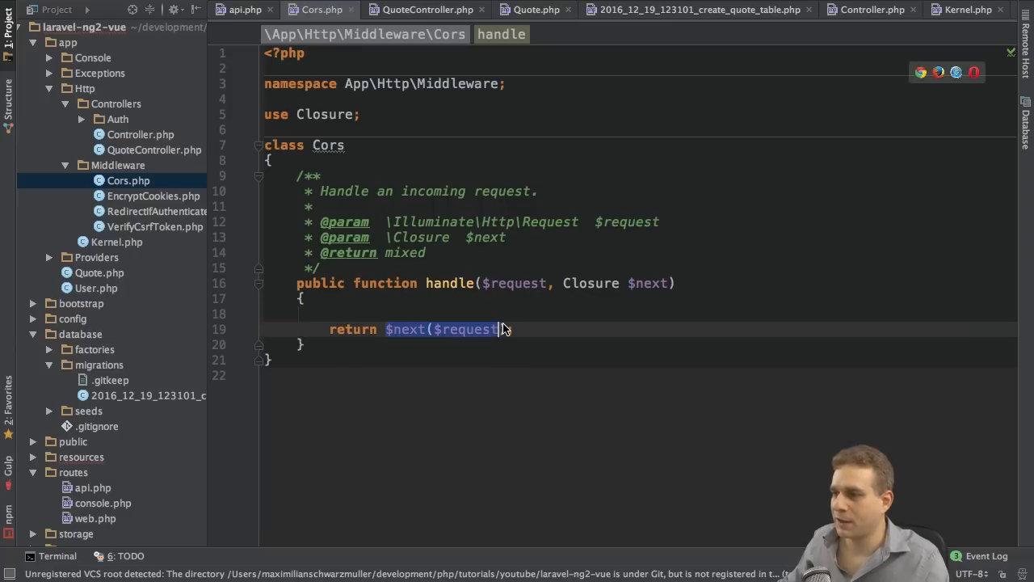
Step: Chain an empty ->header() call onto return $next($request) in Cors.php
{"action": "type", "text": "$reques"}
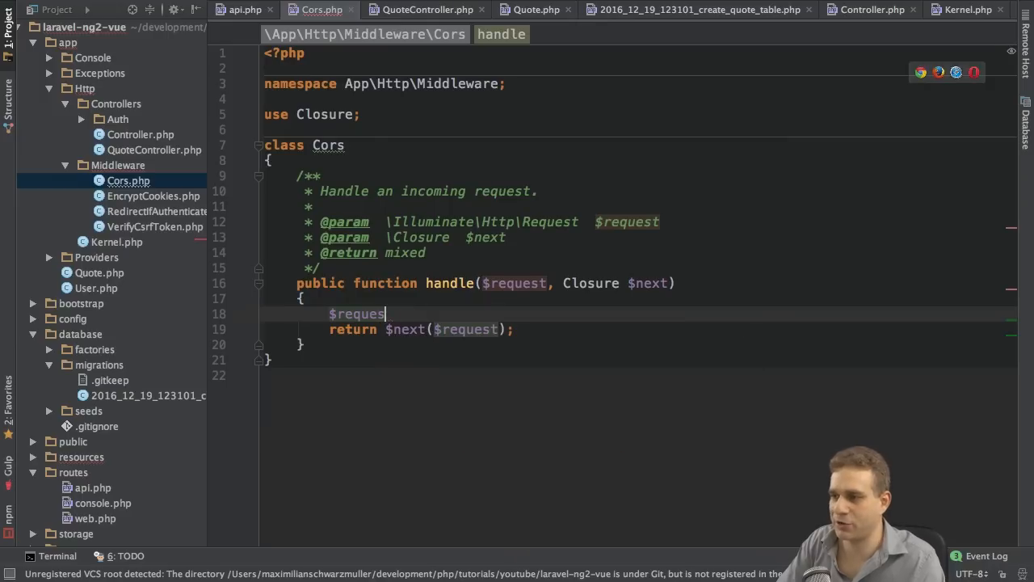
{"action": "key", "text": "Backspace"}
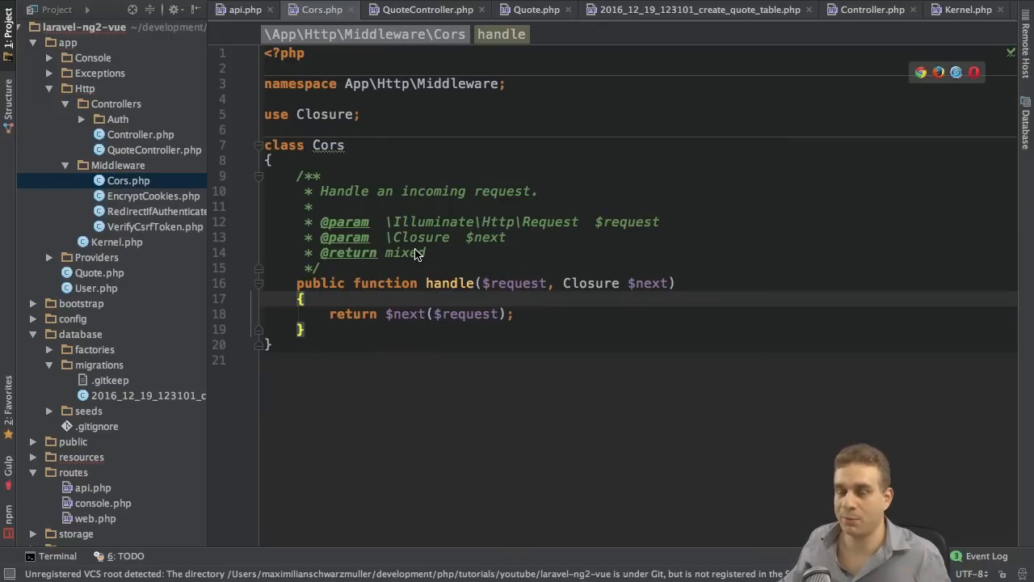
{"action": "key", "text": "Enter"}
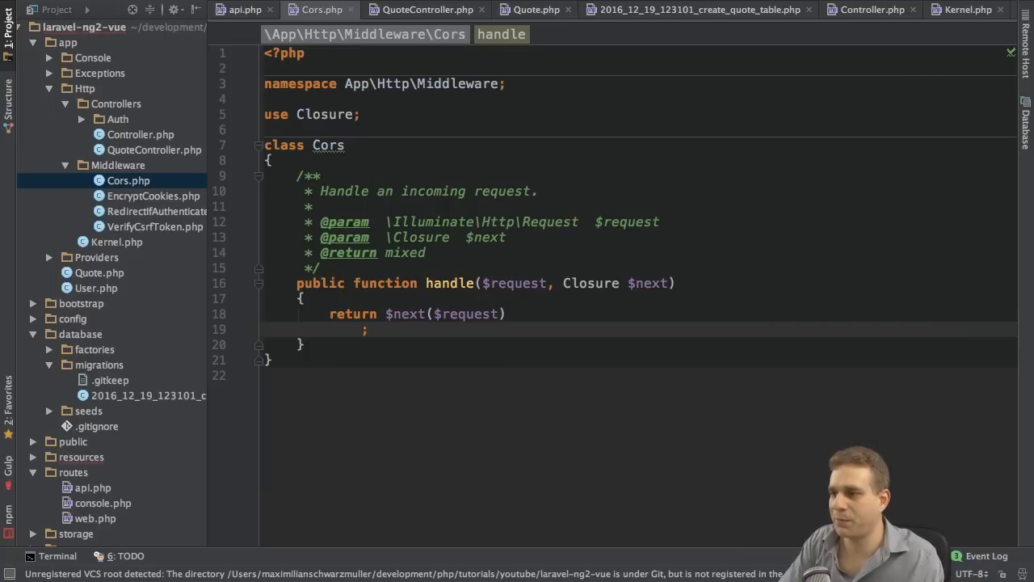
{"action": "left_click", "coordinate": [392, 314]}
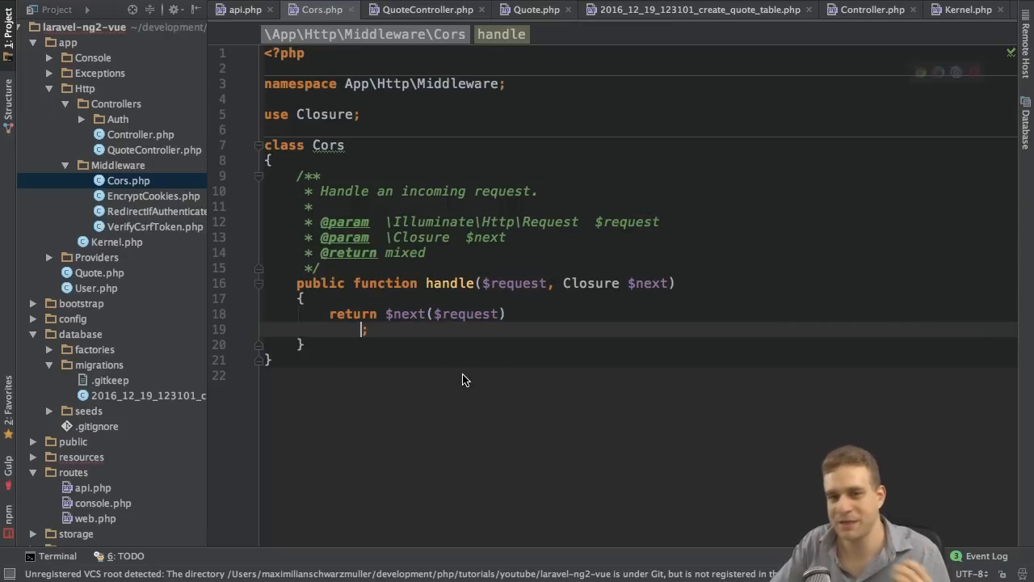
{"action": "type", "text": "->header"}
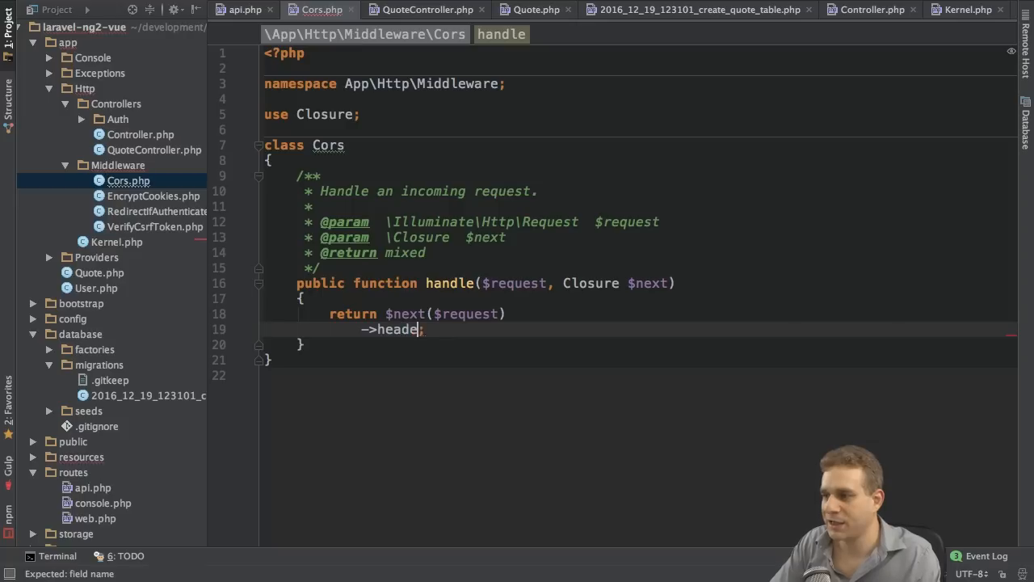
{"action": "type", "text": "r()"}
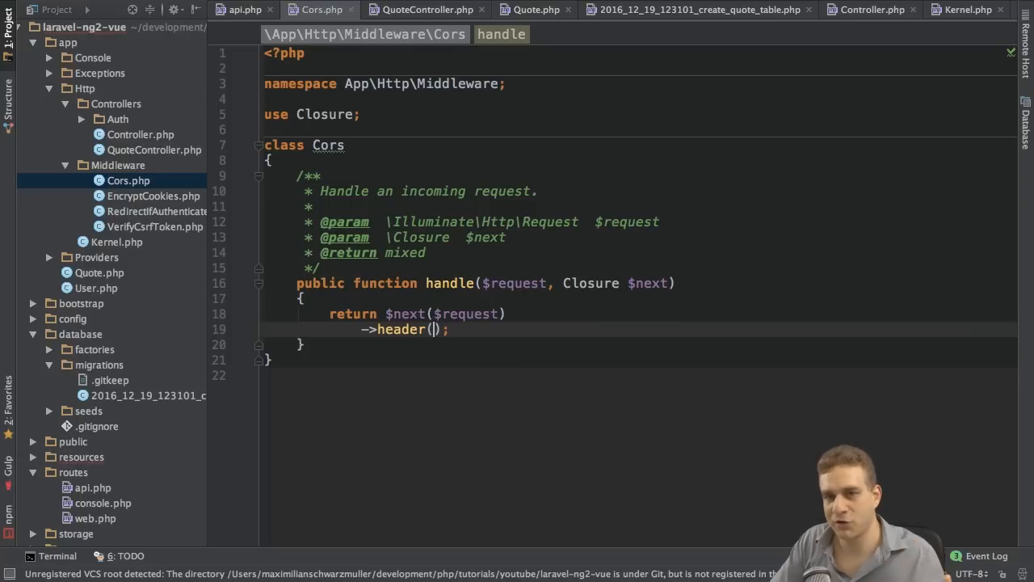
{"action": "type", "text": "'"}
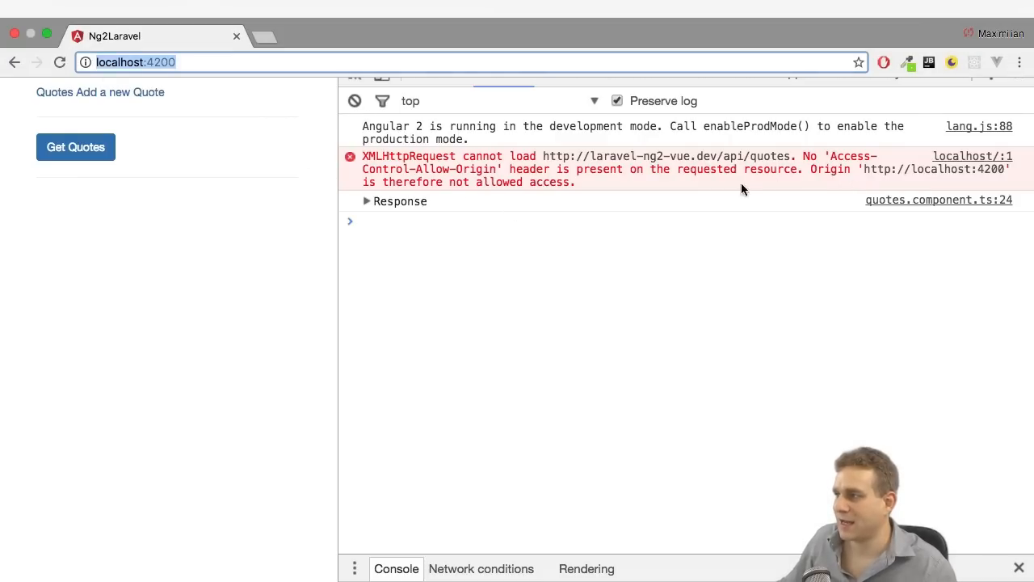
{"action": "mouse_move", "coordinate": [832, 161]}
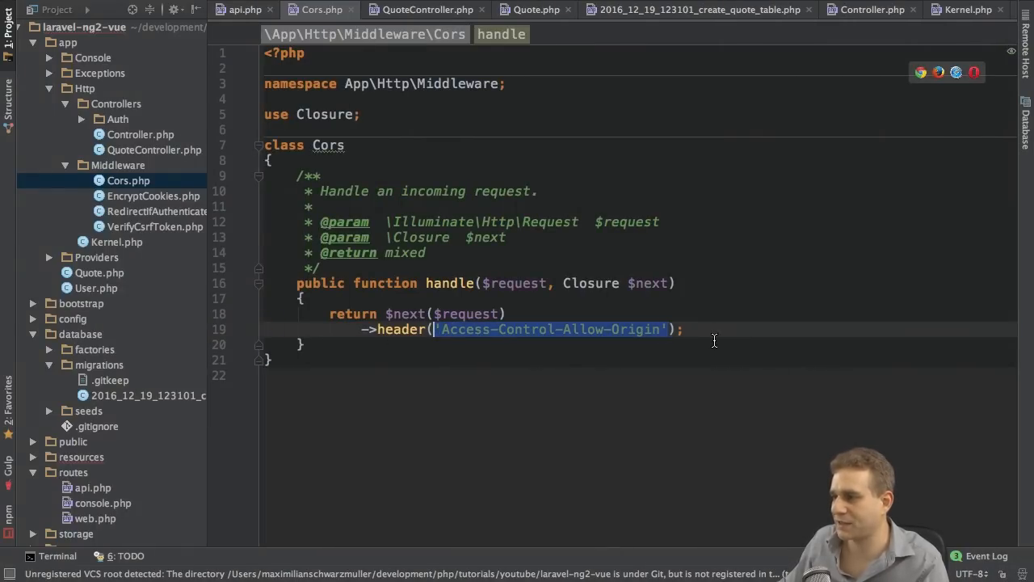
Step: Fill the header() call with 'Access-Control-Allow-Origin' and value '*'
{"action": "type", "text": ", ''"}
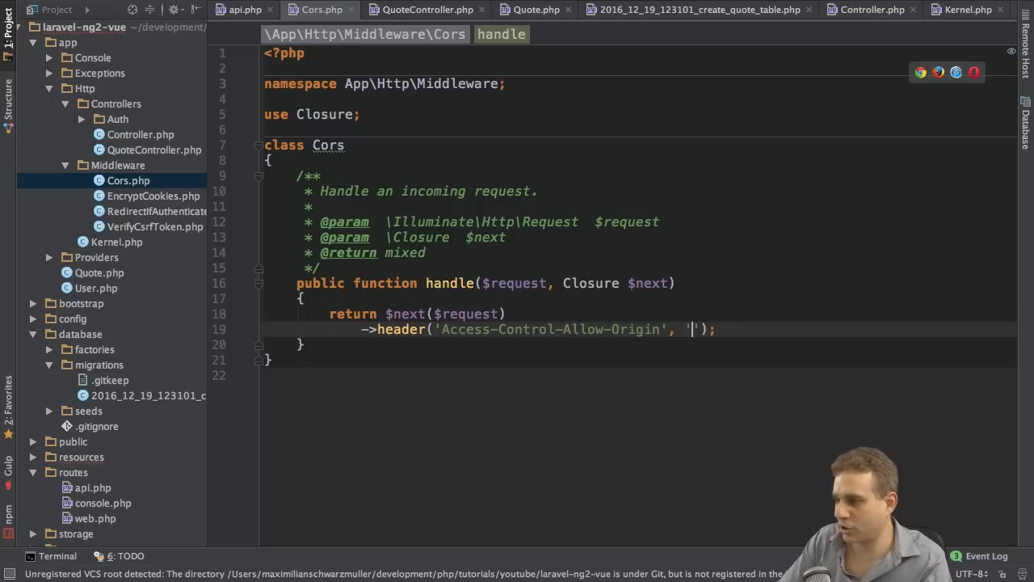
{"action": "type", "text": "*"}
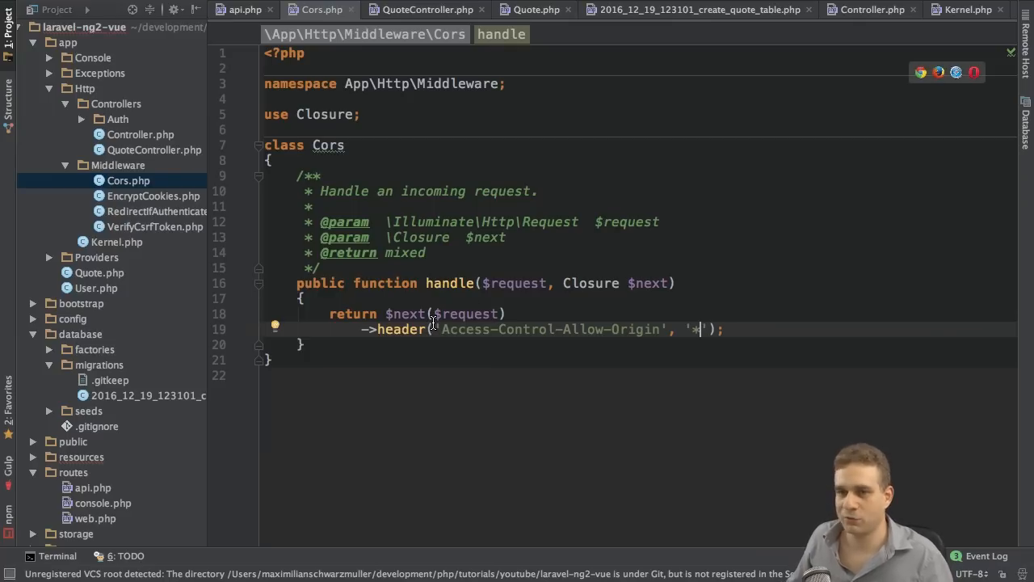
{"action": "double_click", "coordinate": [696, 329]}
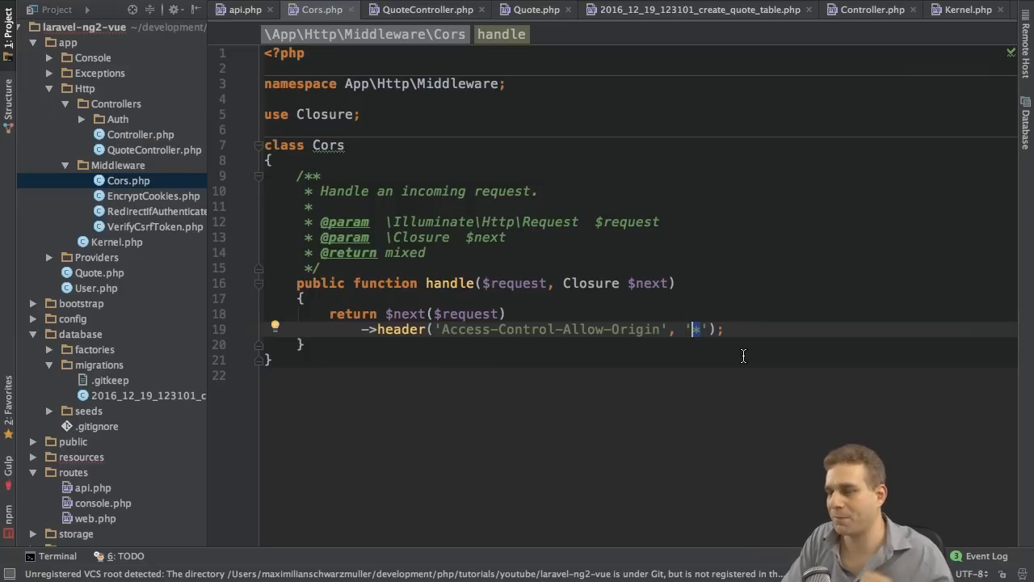
{"action": "mouse_move", "coordinate": [736, 377]}
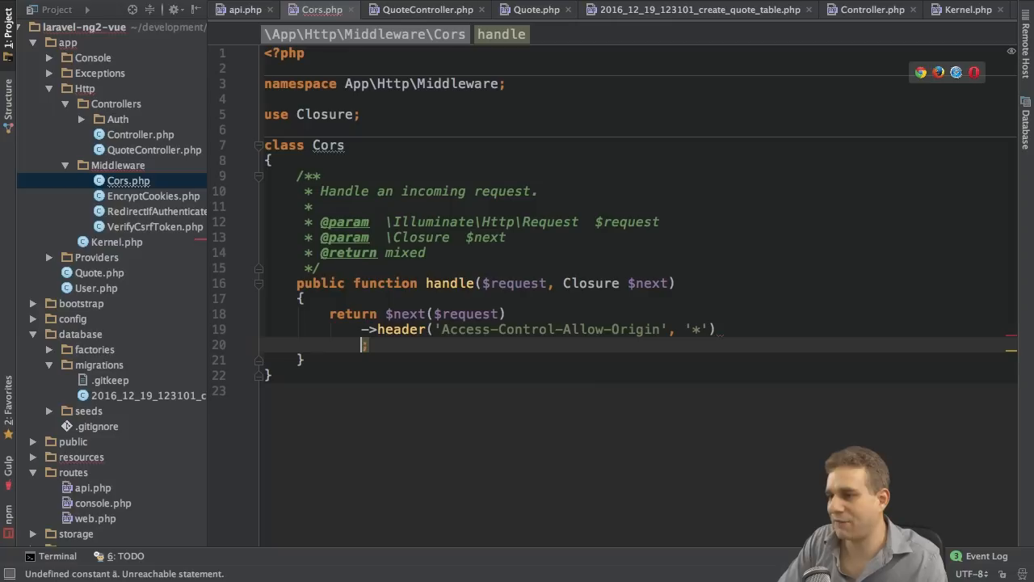
Step: Chain ->header('Access-Control-Allow-Methods', 'GET, POST, PUT, PATCH, DELETE, OPTIONS')
{"action": "type", "text": "->header()"}
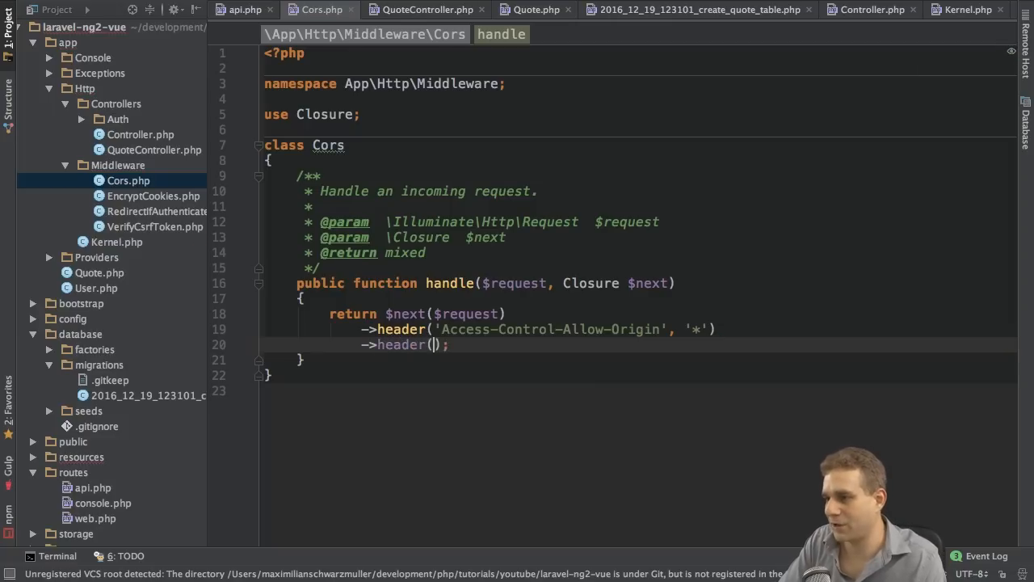
{"action": "type", "text": "Access-Control'"}
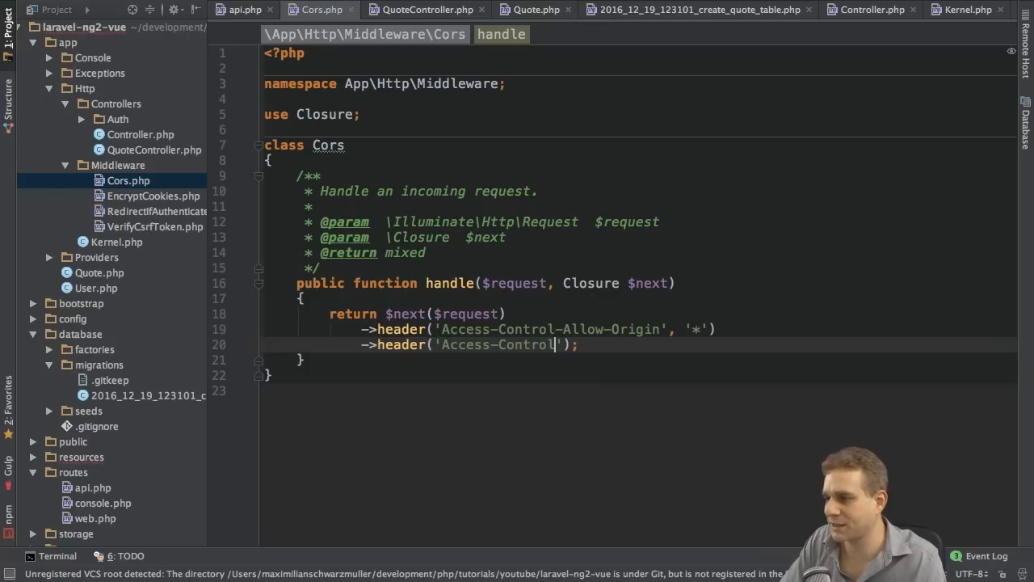
{"action": "type", "text": "-Allow"}
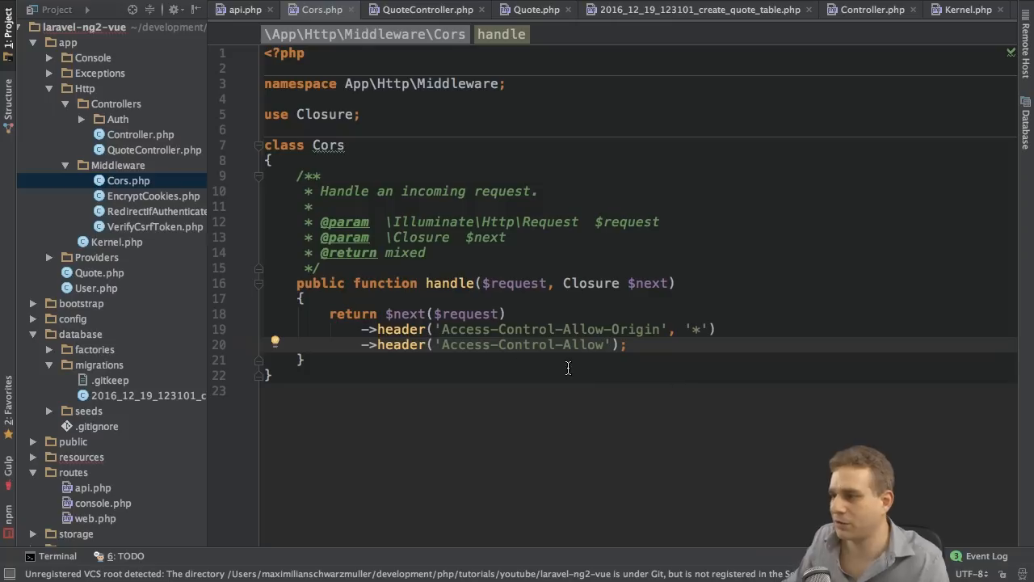
{"action": "double_click", "coordinate": [521, 344]}
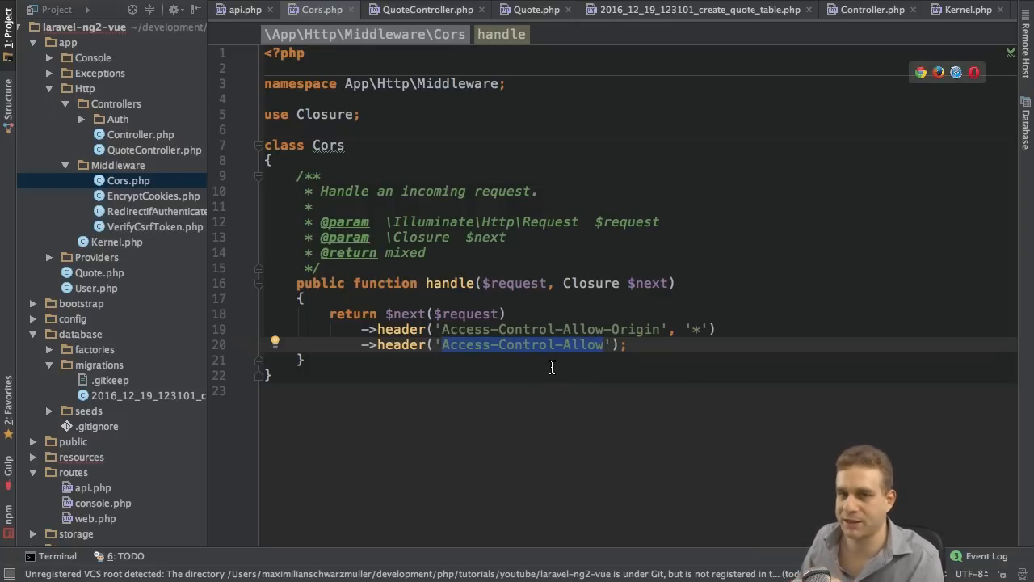
{"action": "mouse_move", "coordinate": [599, 345]}
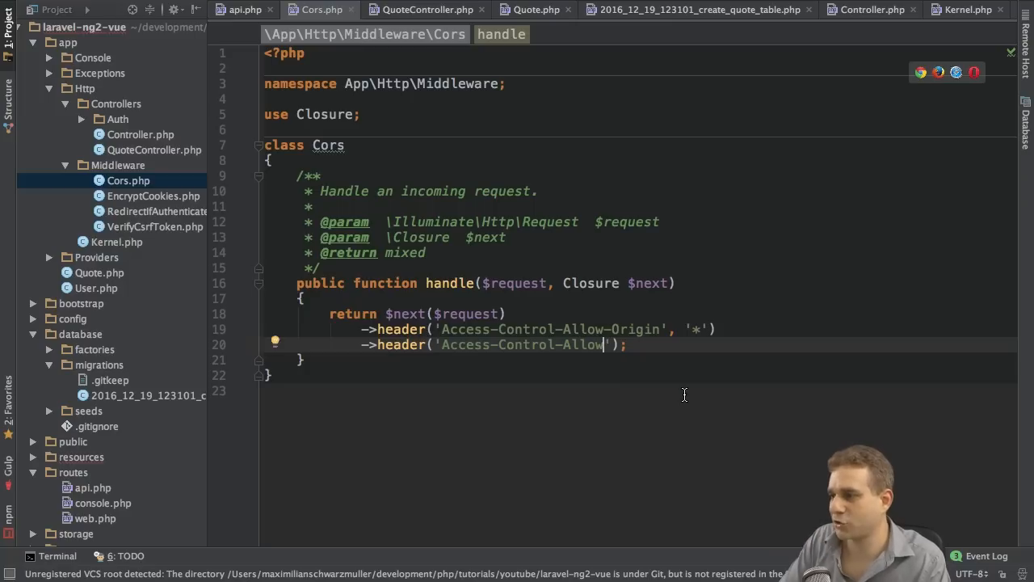
{"action": "type", "text": "-Methods"}
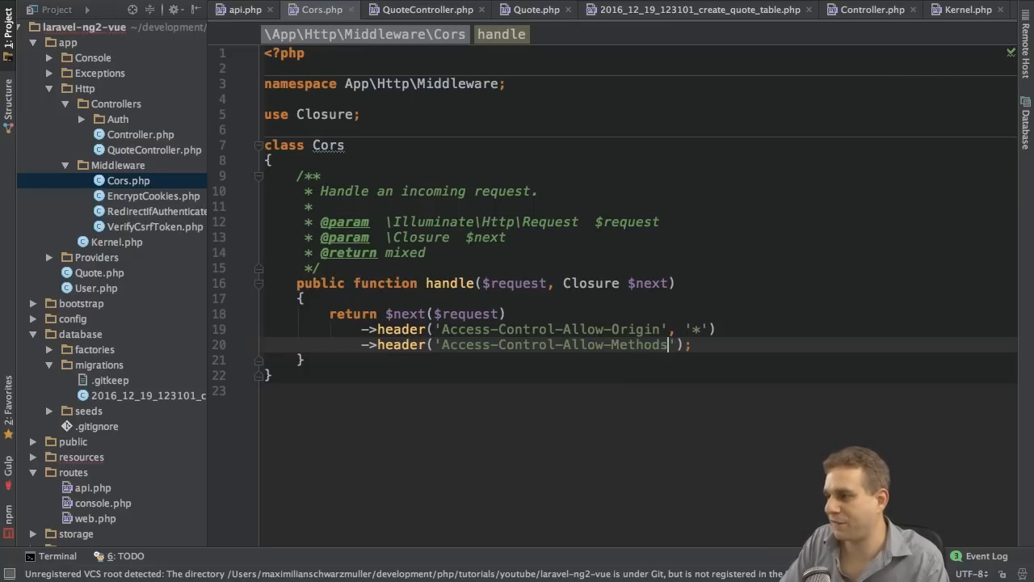
{"action": "type", "text": ", '"}
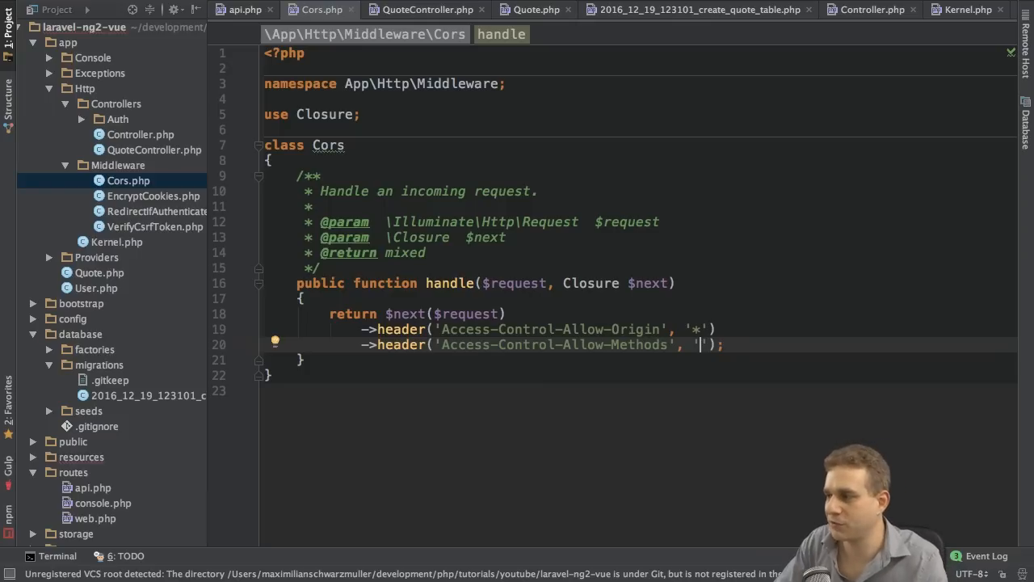
{"action": "type", "text": "GET, PO"}
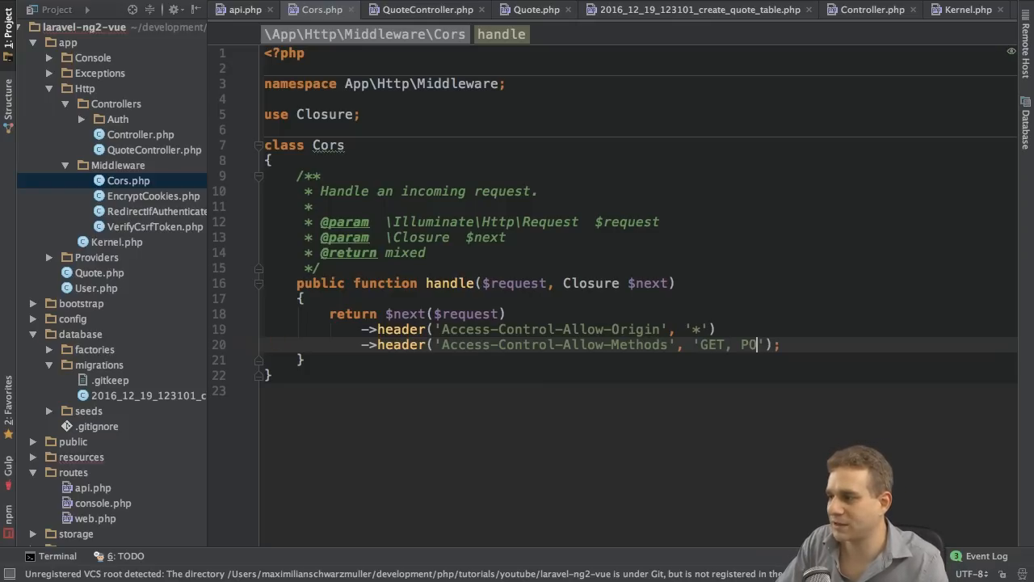
{"action": "type", "text": "ST, PUT,"}
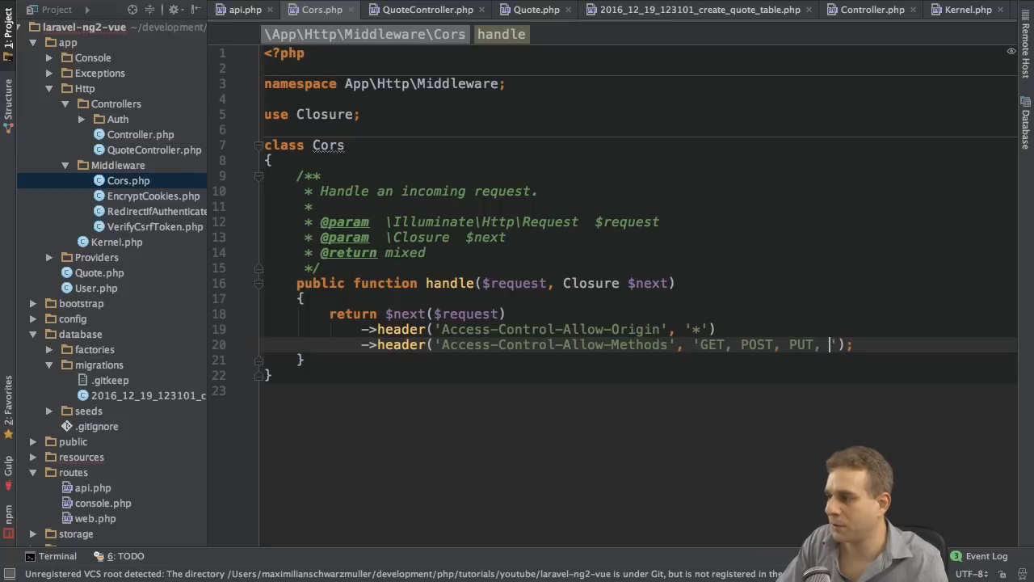
{"action": "type", "text": "PATH"}
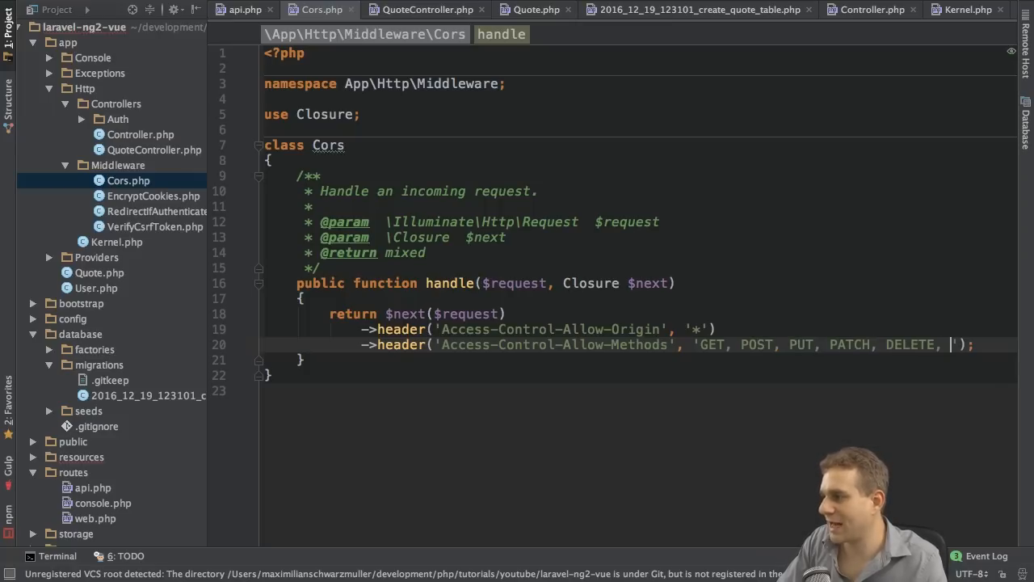
{"action": "type", "text": "OPTIONS"}
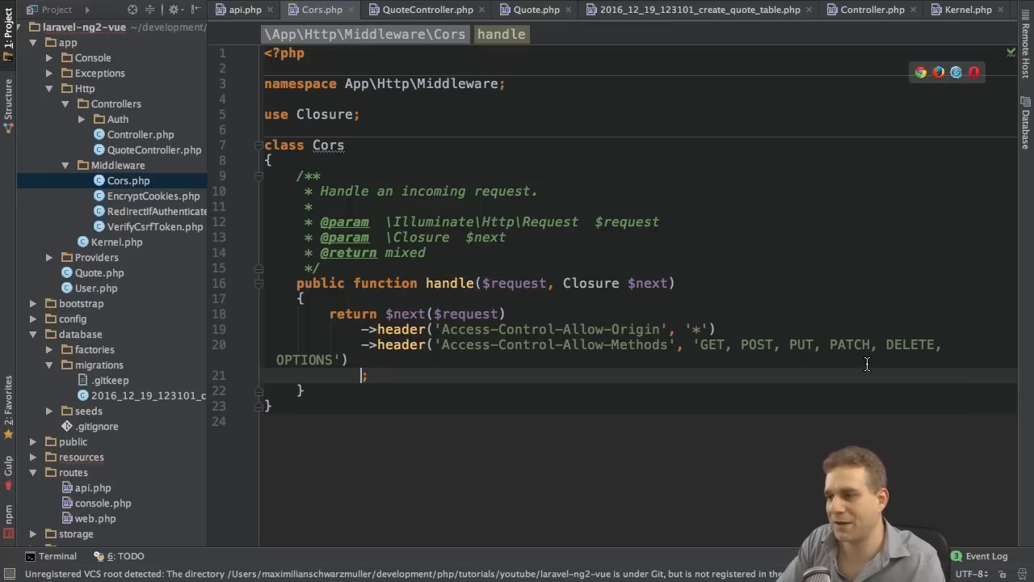
Step: Chain a final ->header('Access-Control-Allow-Headers', 'Content-Type, Authorization')
{"action": "type", "text": "->header()"}
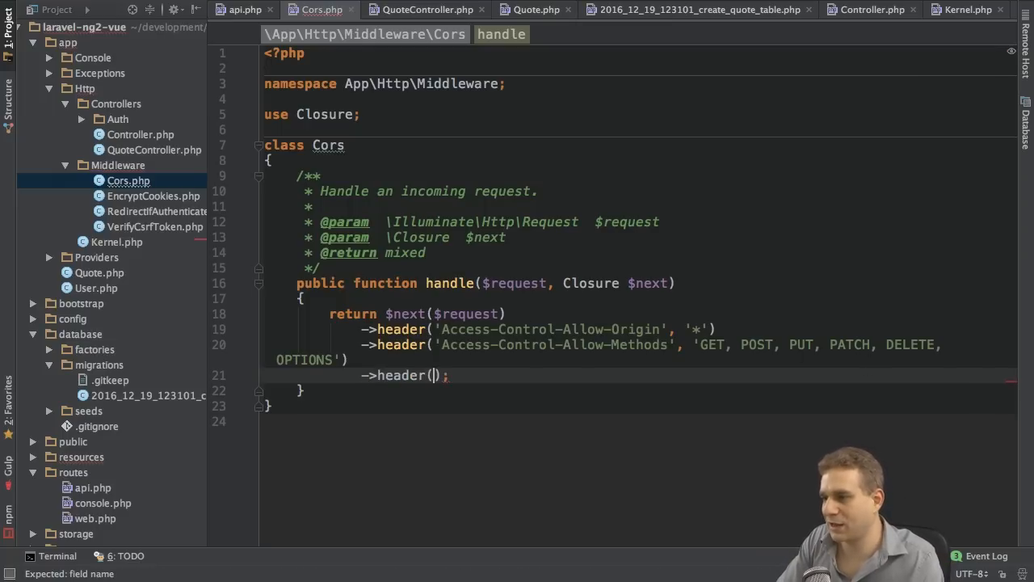
{"action": "type", "text": "'Access'"}
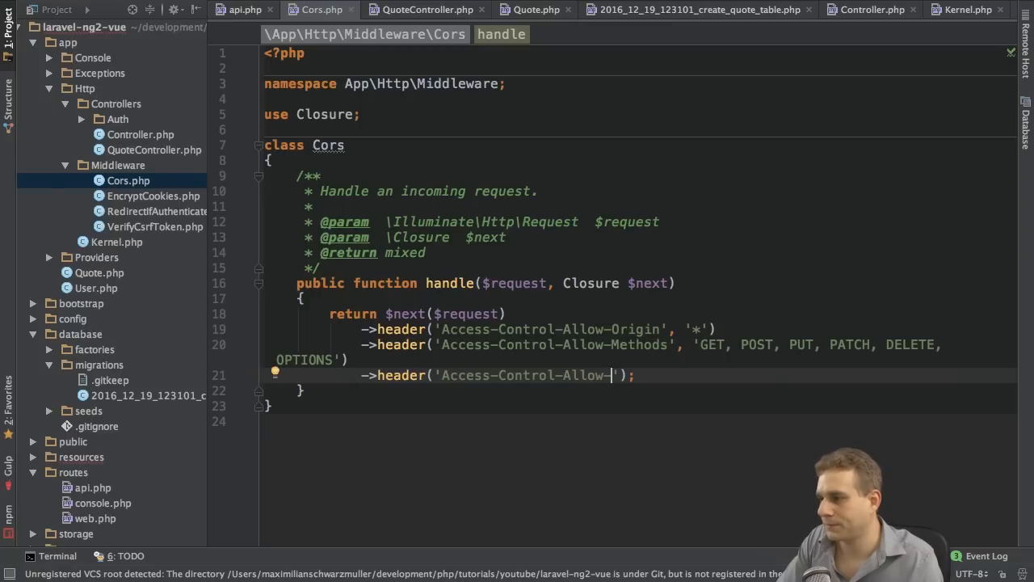
{"action": "type", "text": "Headers"}
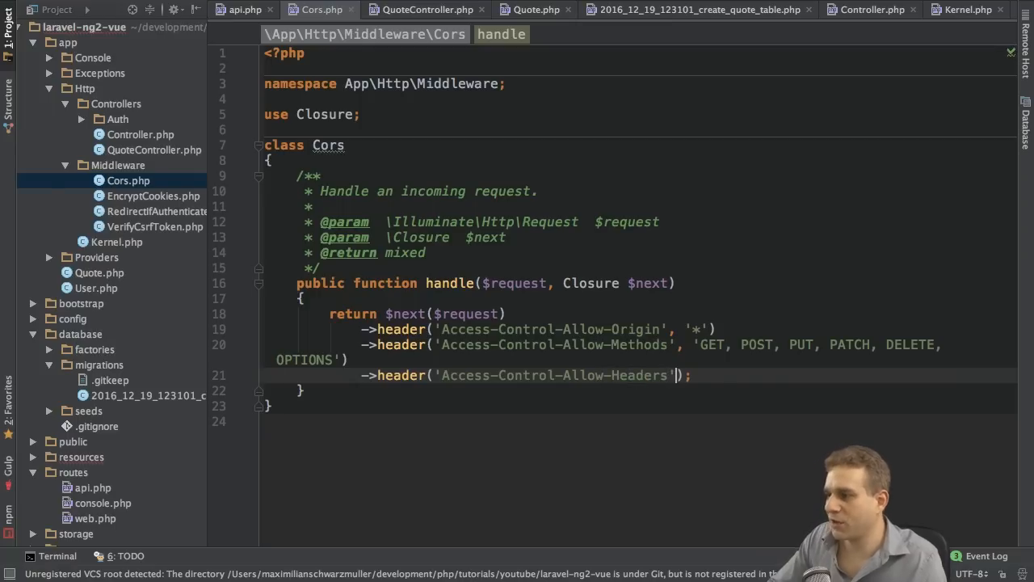
{"action": "type", "text": ", ''"}
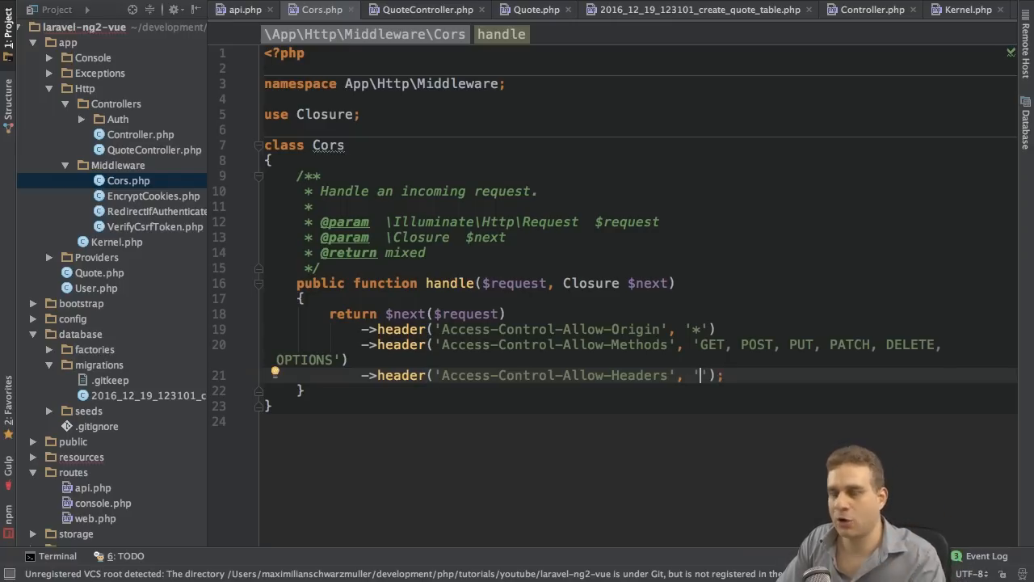
{"action": "type", "text": "Content_"}
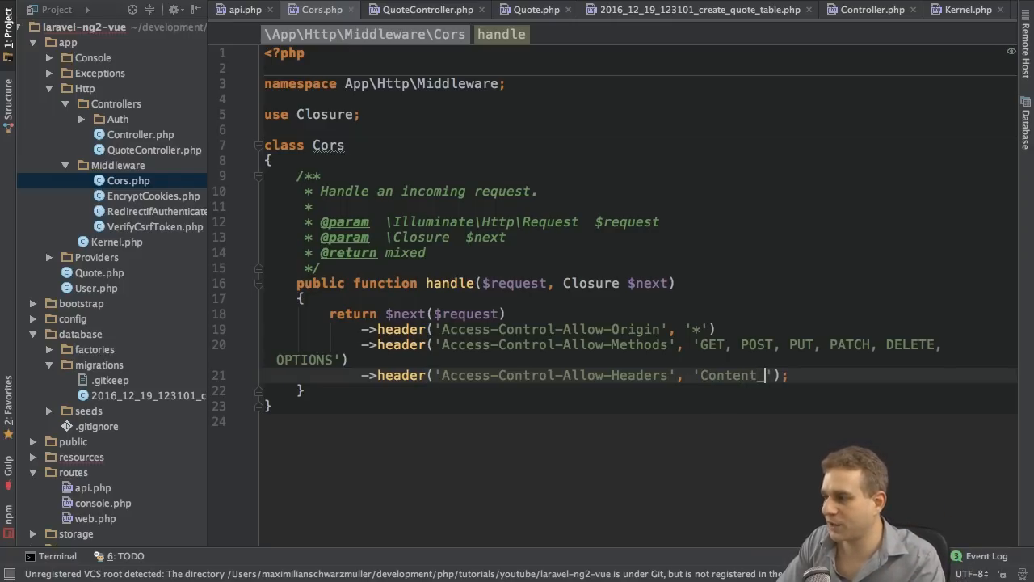
{"action": "type", "text": "Type, Authori"}
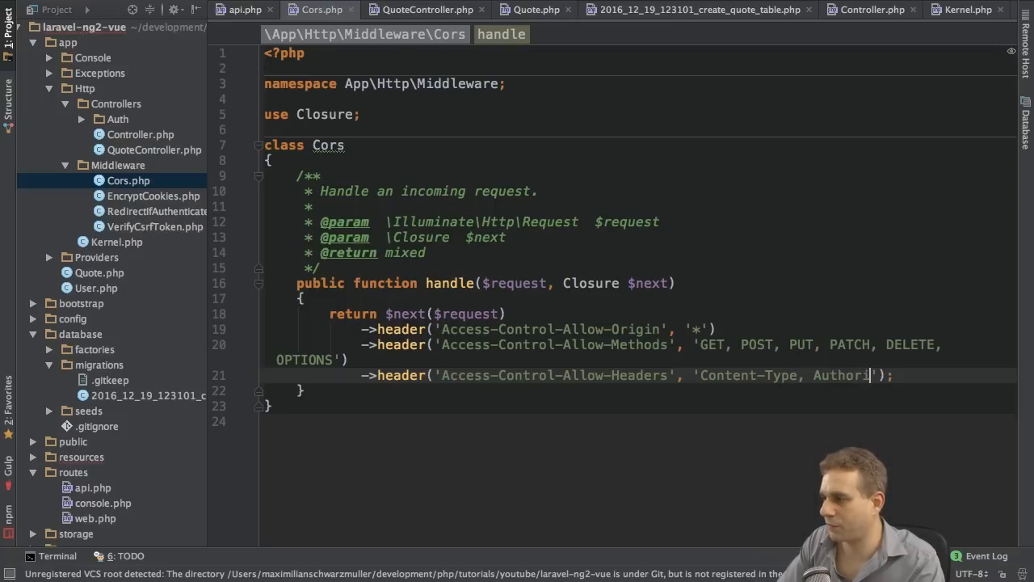
{"action": "type", "text": "zation"}
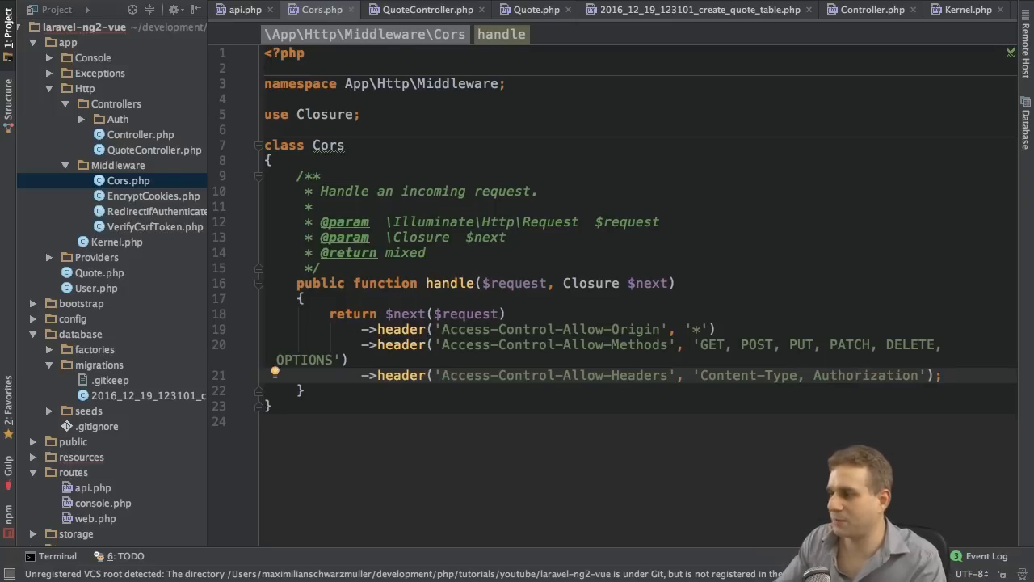
{"action": "left_click_drag", "start_coordinate": [364, 344], "coordinate": [303, 391]}
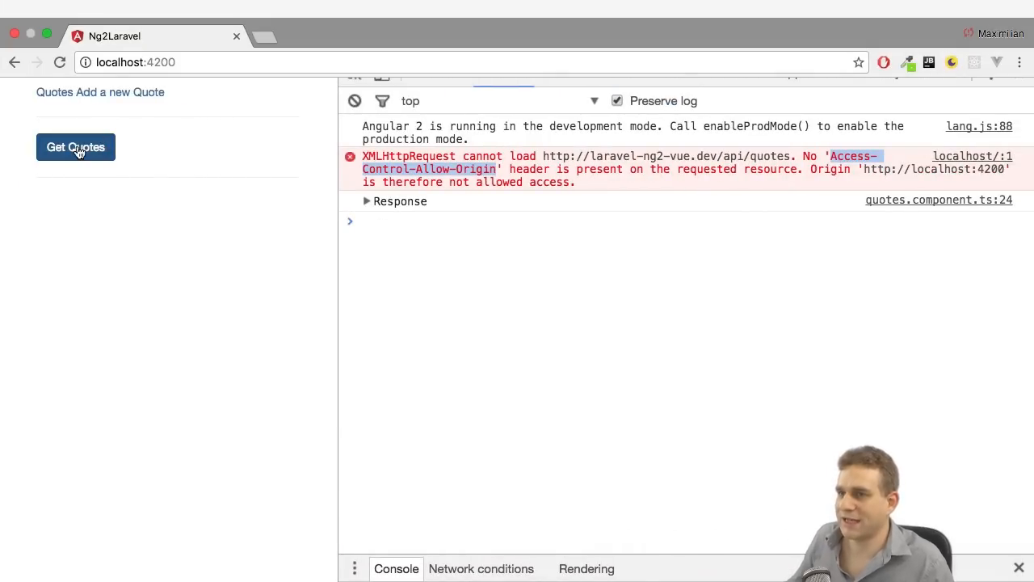
Step: Fetch quotes so 'Some quote!' appears, then close the DevTools console
{"action": "left_click", "coordinate": [75, 147]}
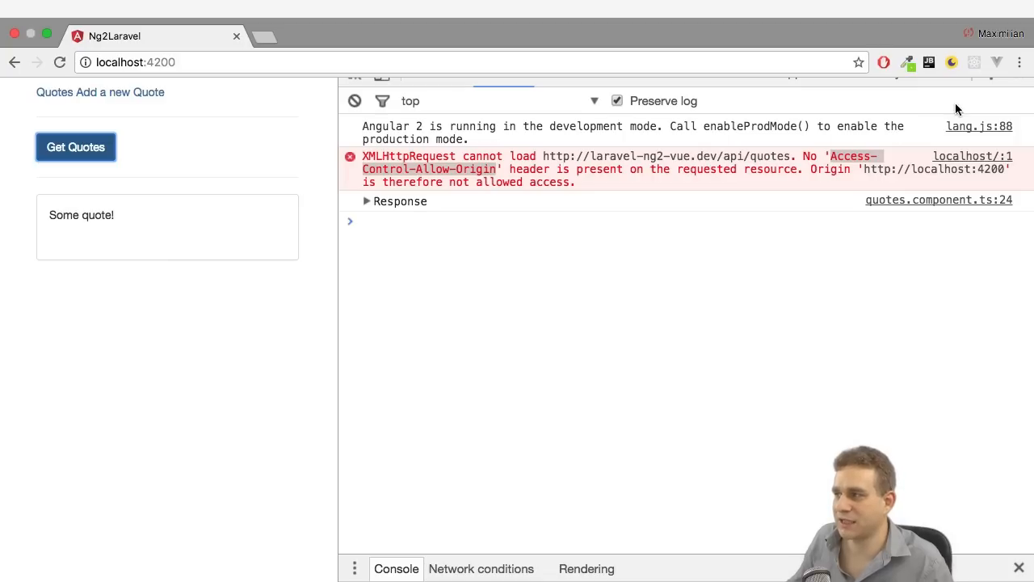
{"action": "left_click", "coordinate": [1017, 568]}
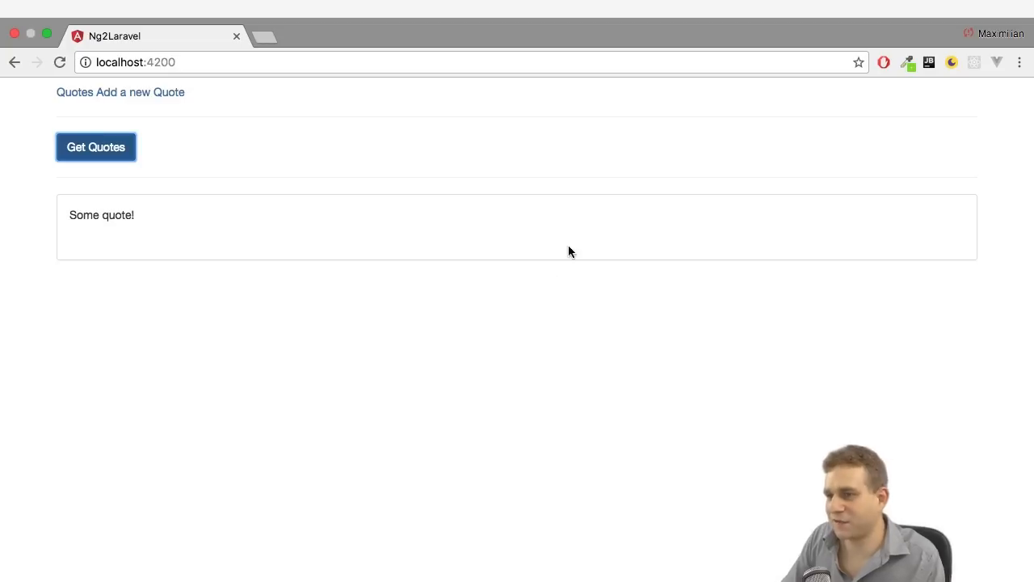